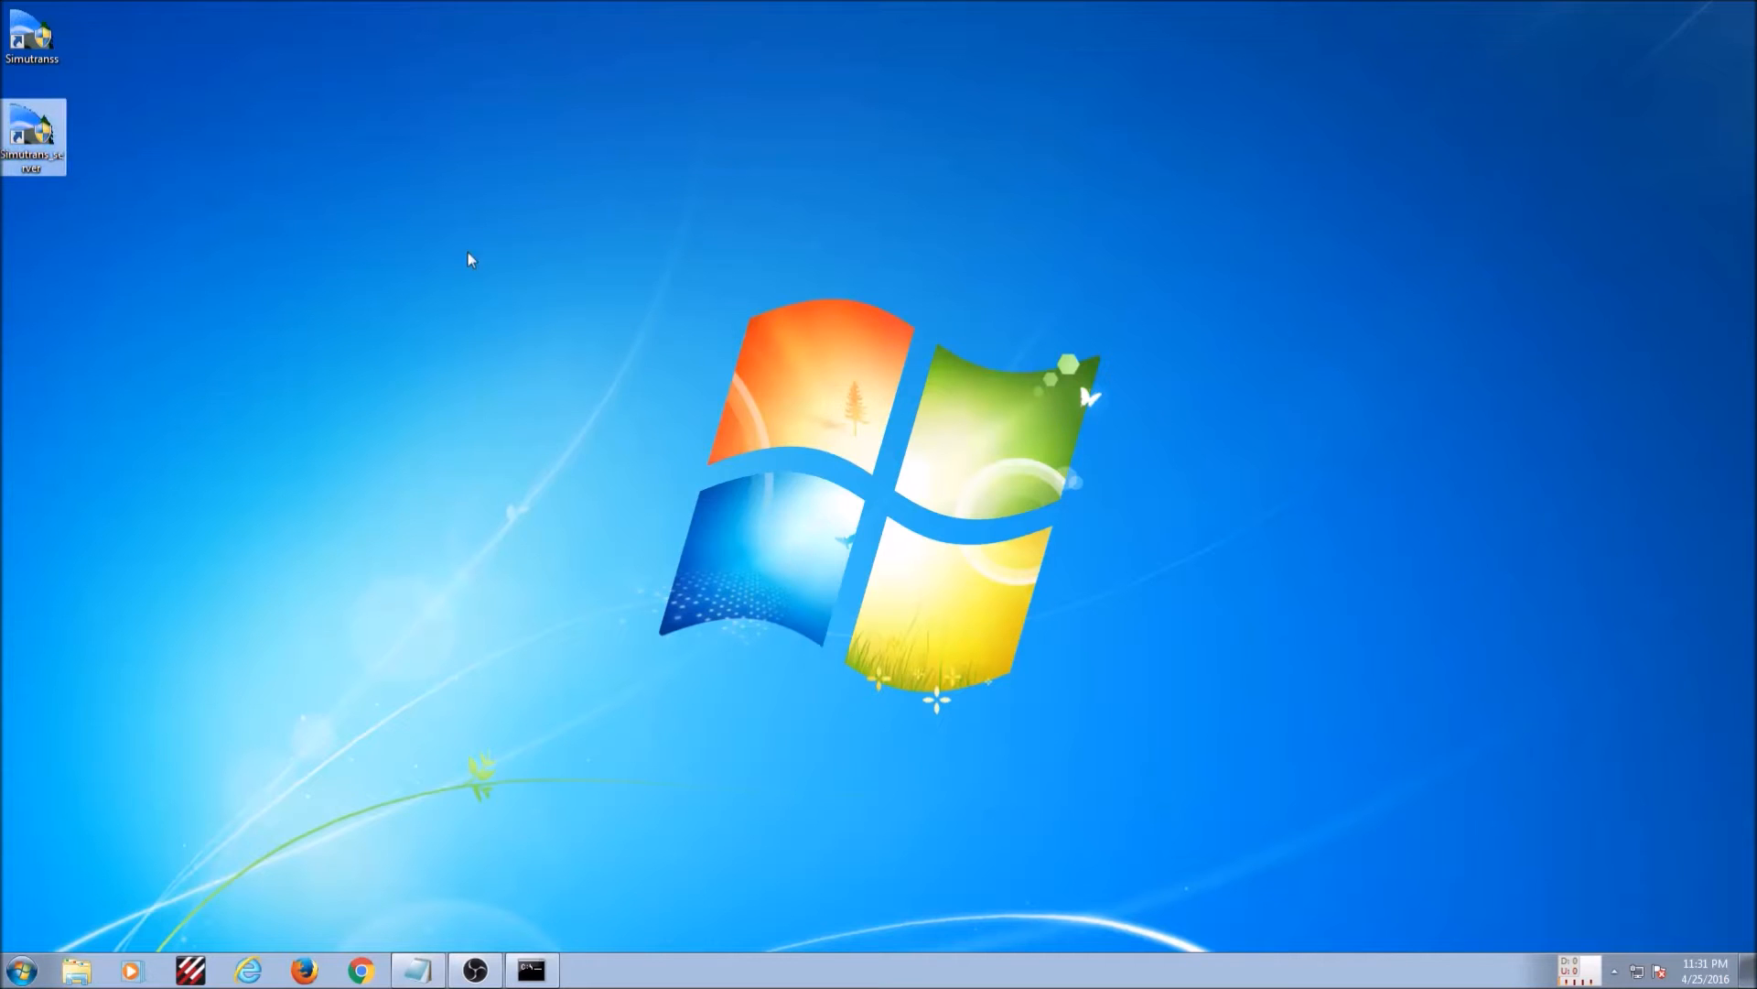
View the Simutrans_server shortcut's properties and highlight the -server 13356 port in its target.
left_click(33, 132)
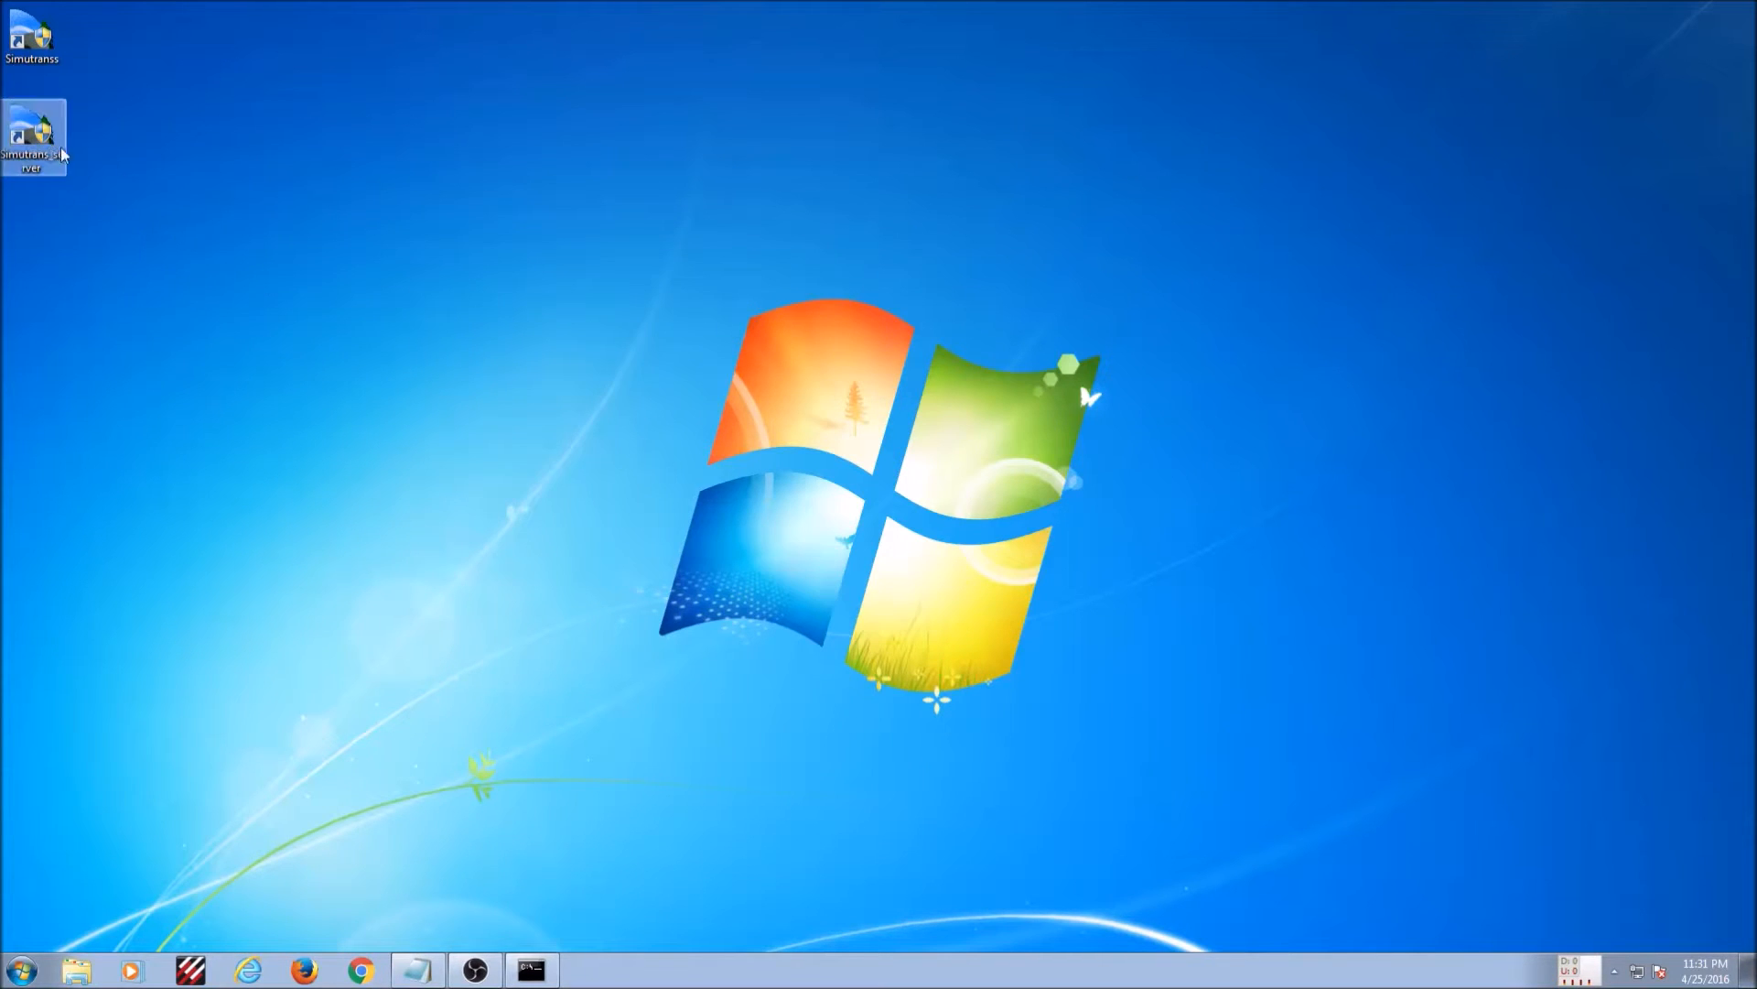
left_click(33, 135)
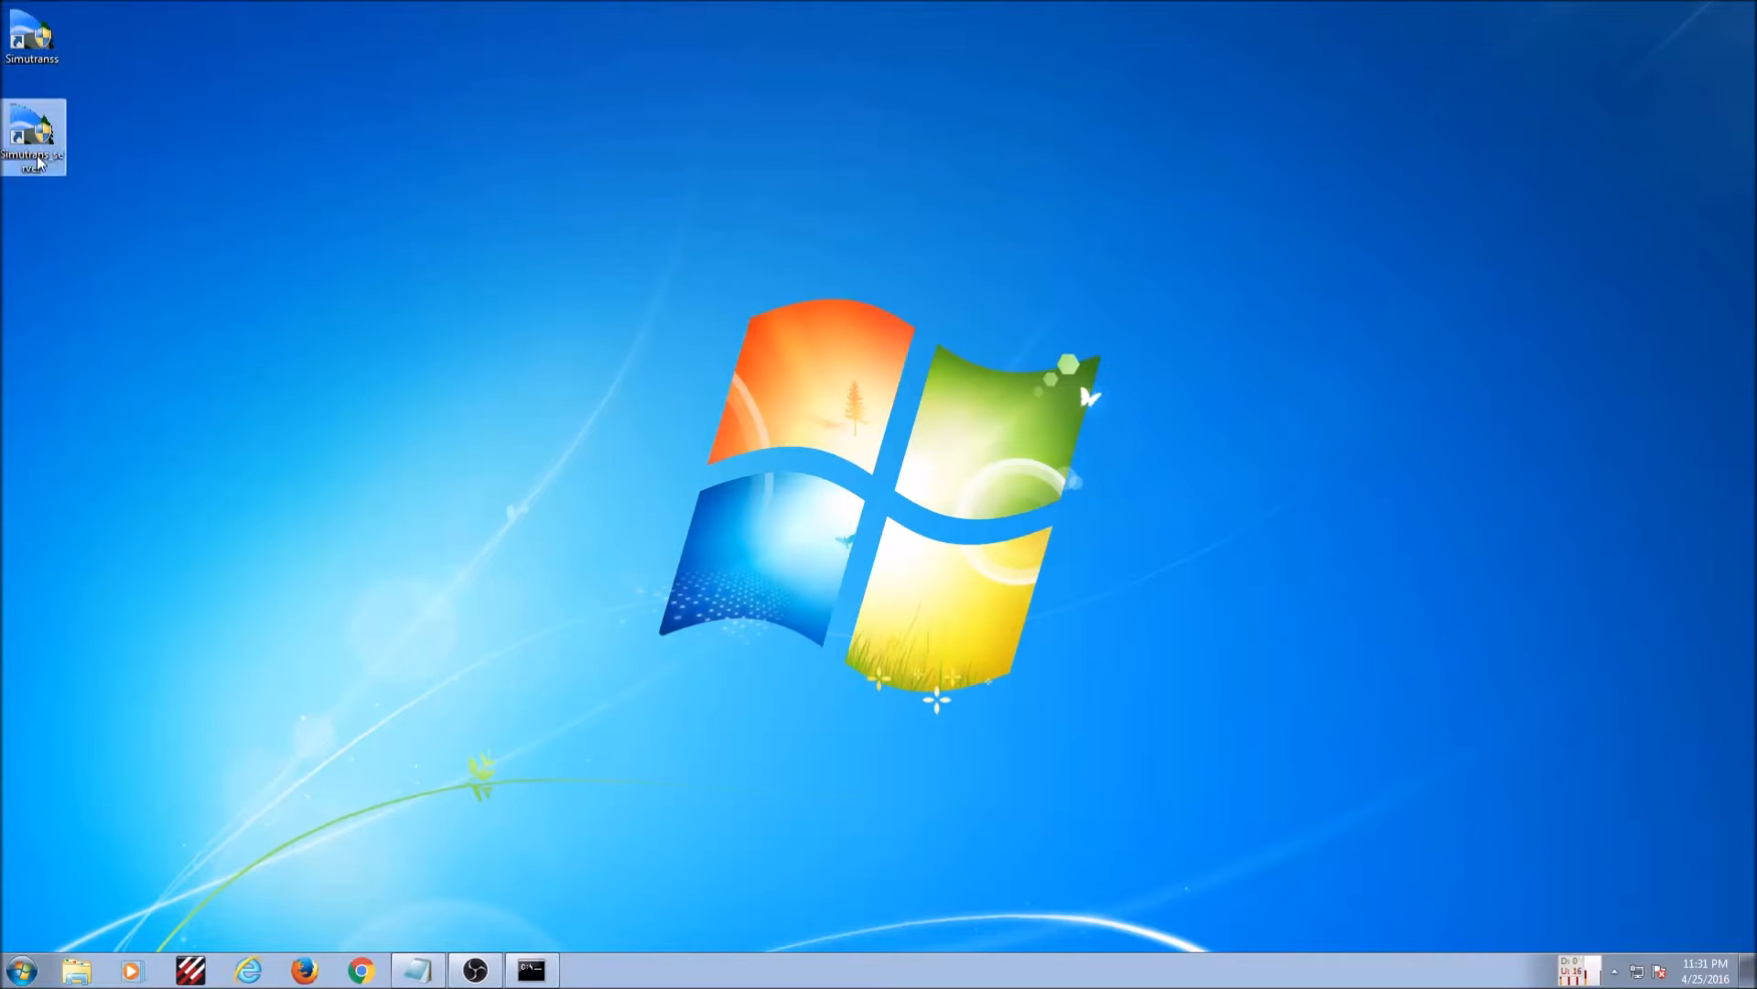
right_click(33, 134)
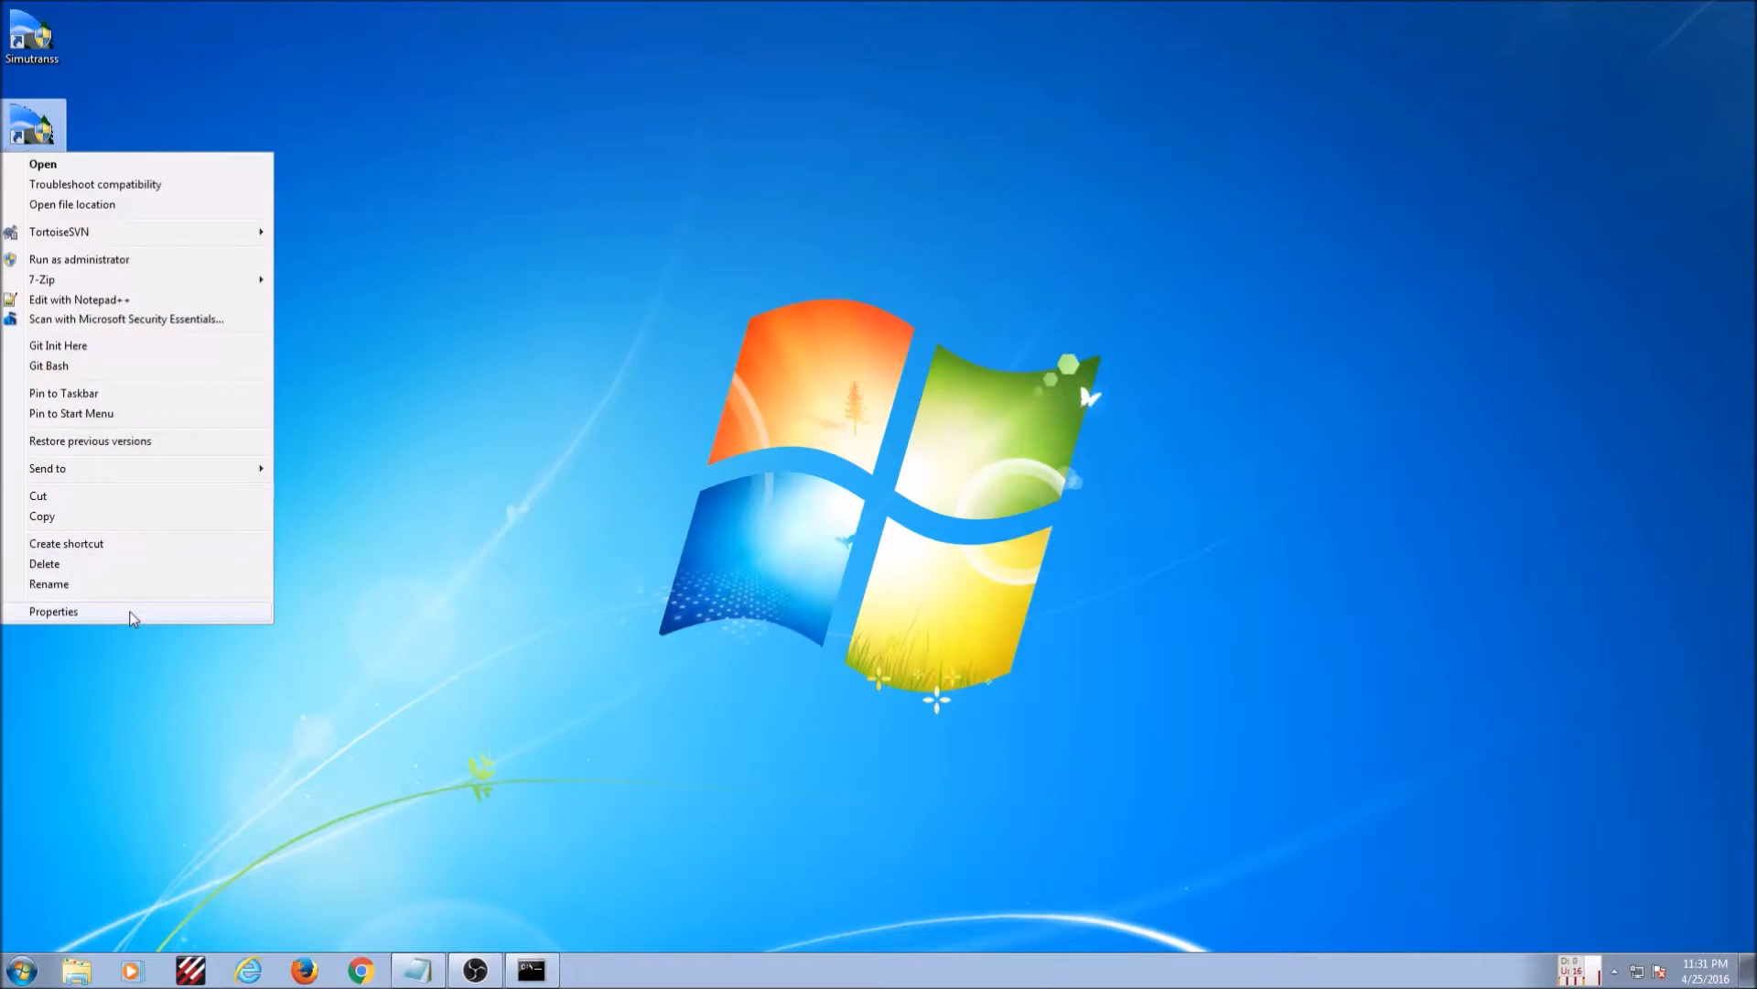
left_click(53, 611)
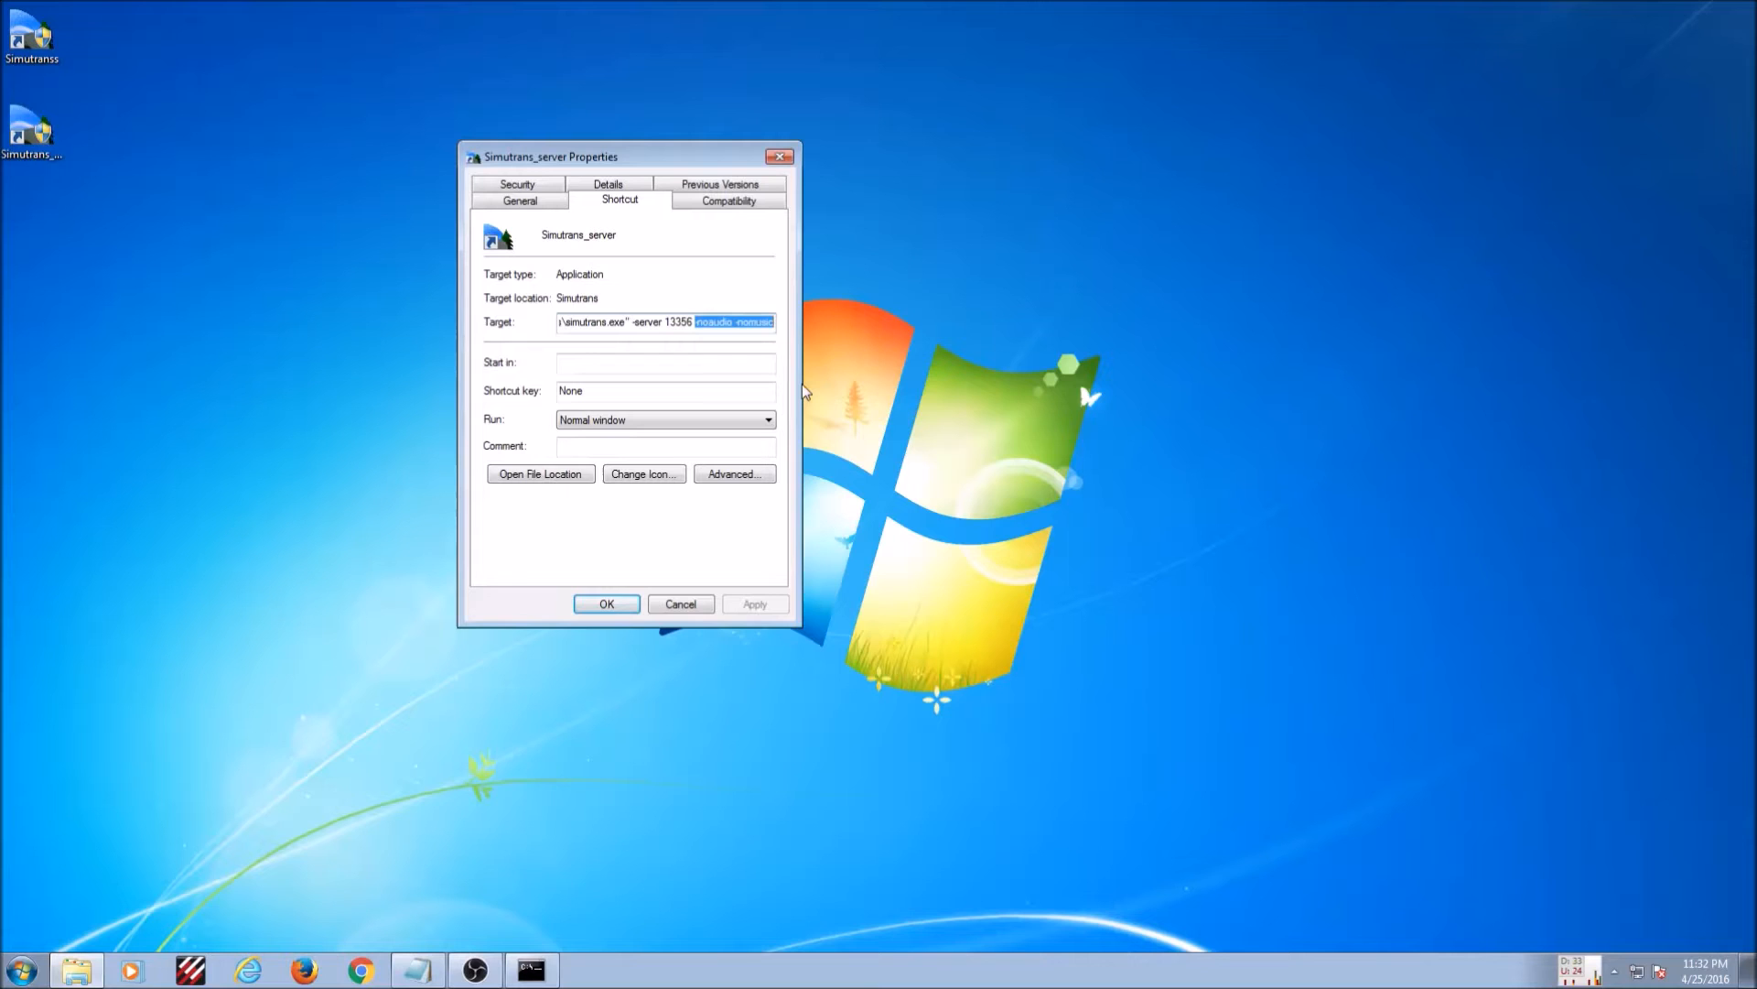
mouse_move(641, 321)
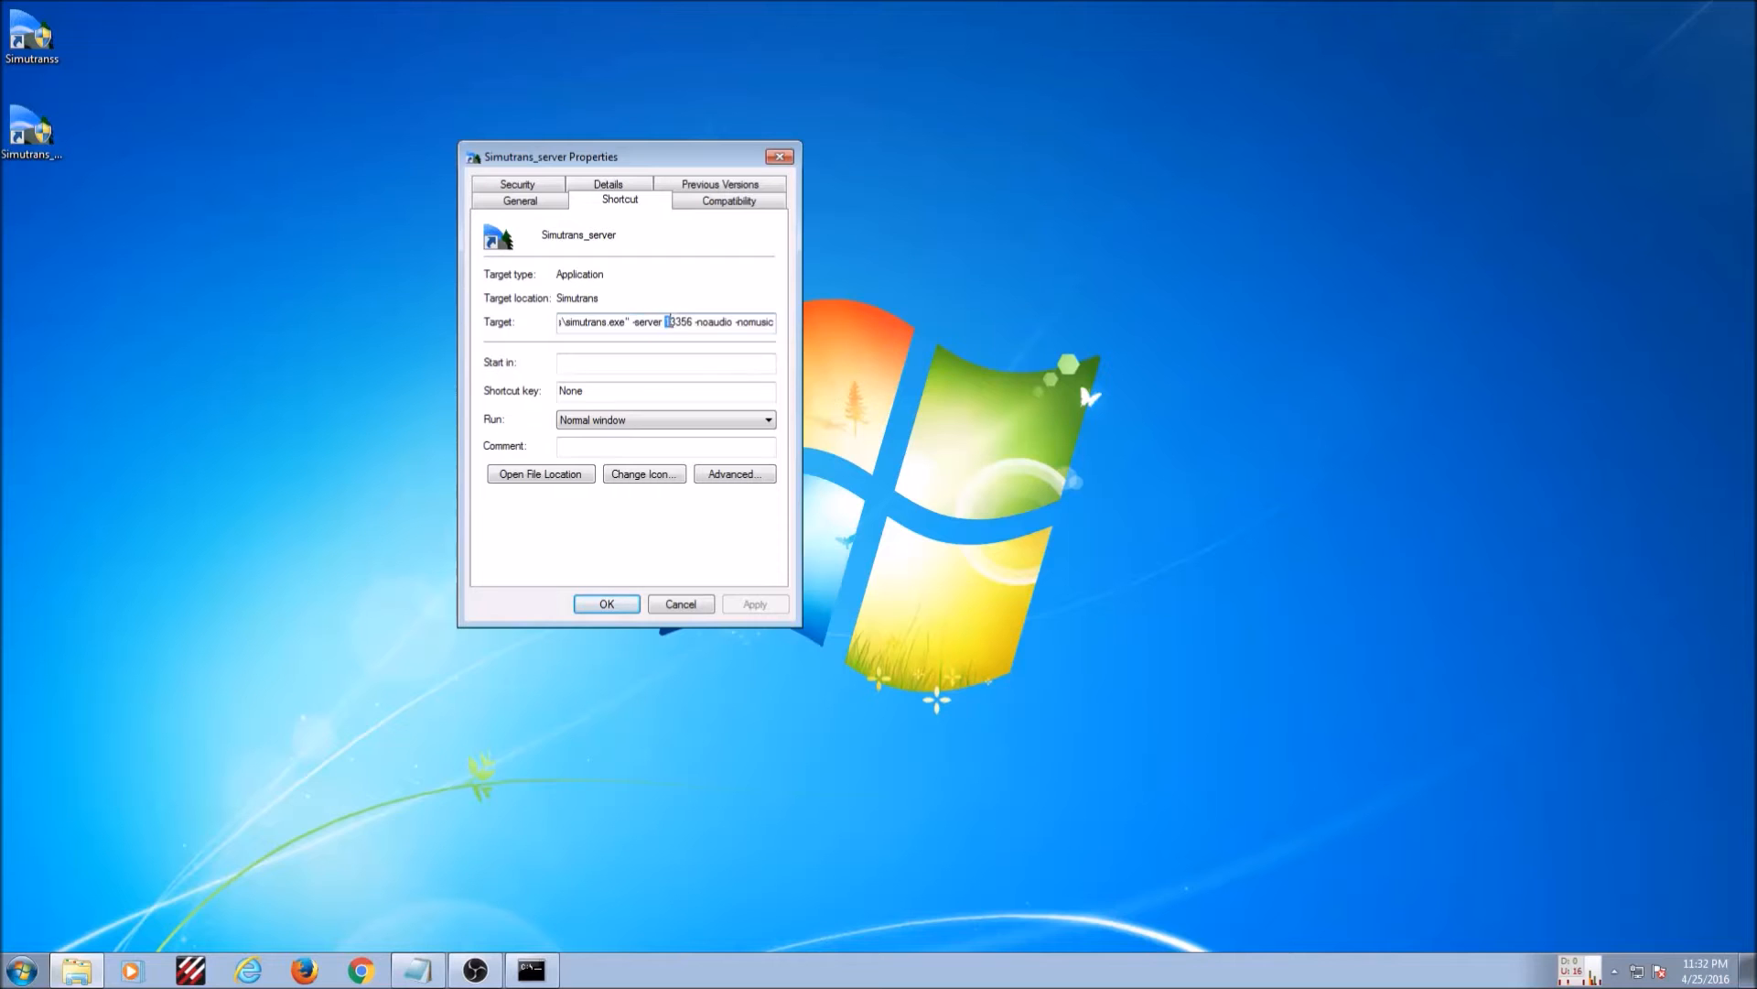
double_click(679, 321)
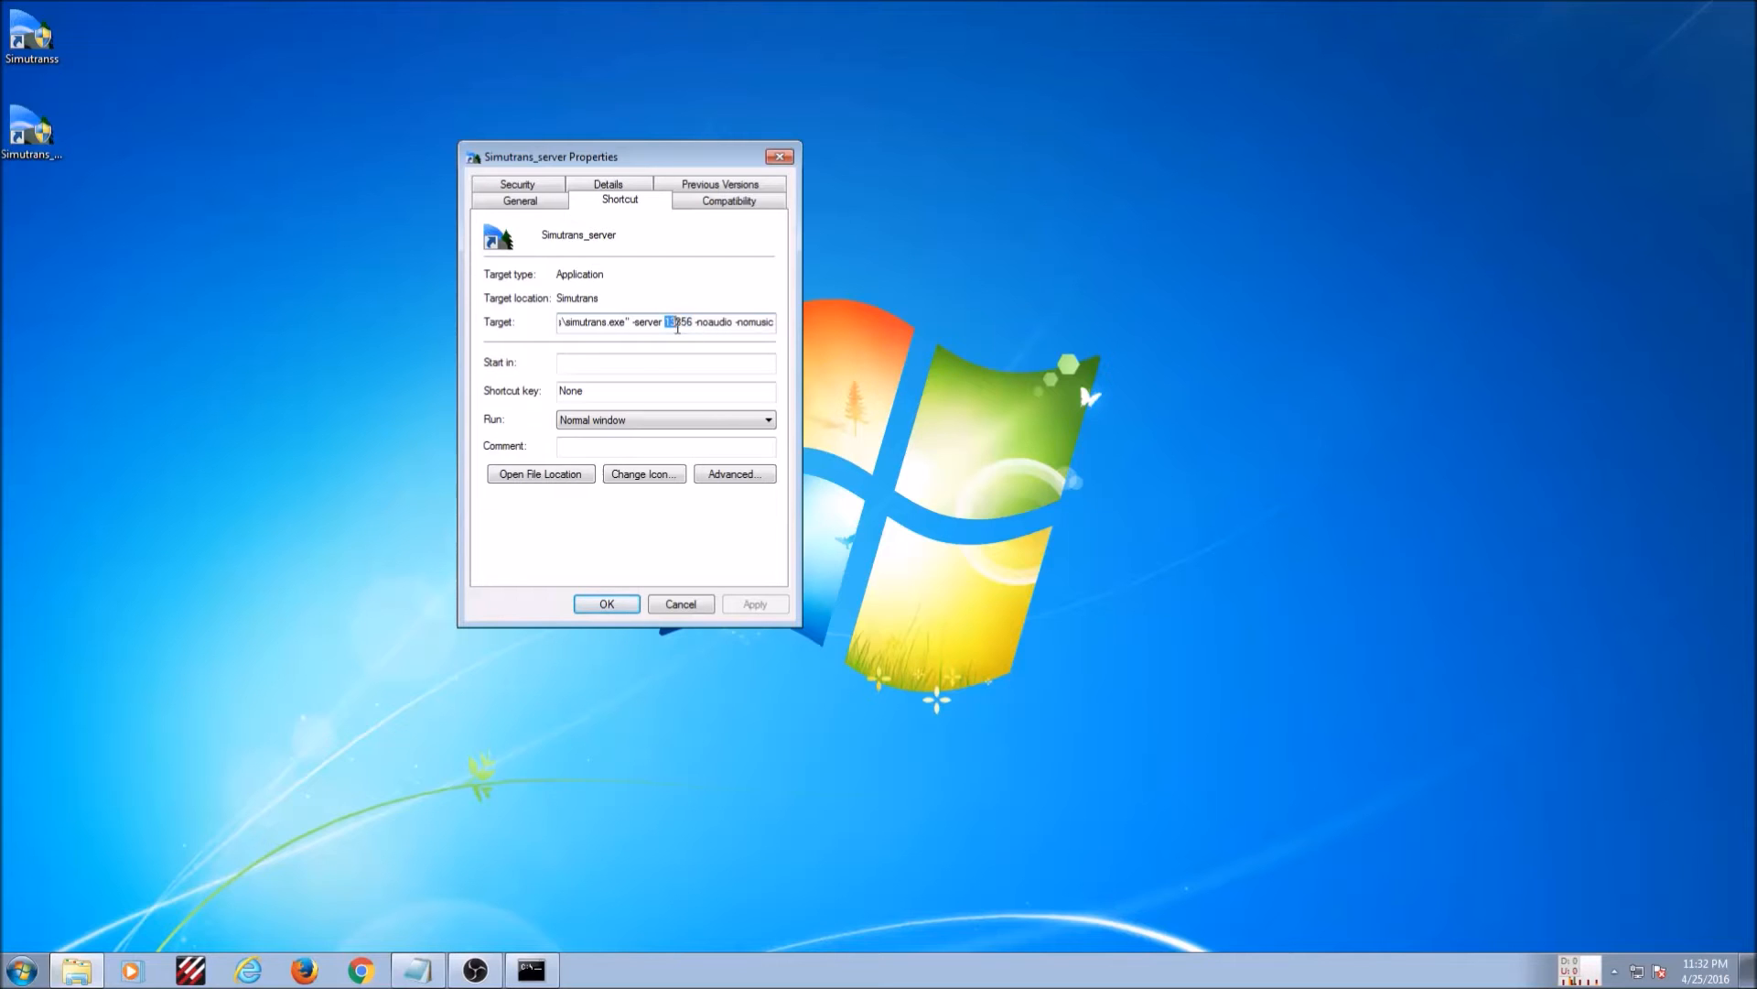
double_click(676, 323)
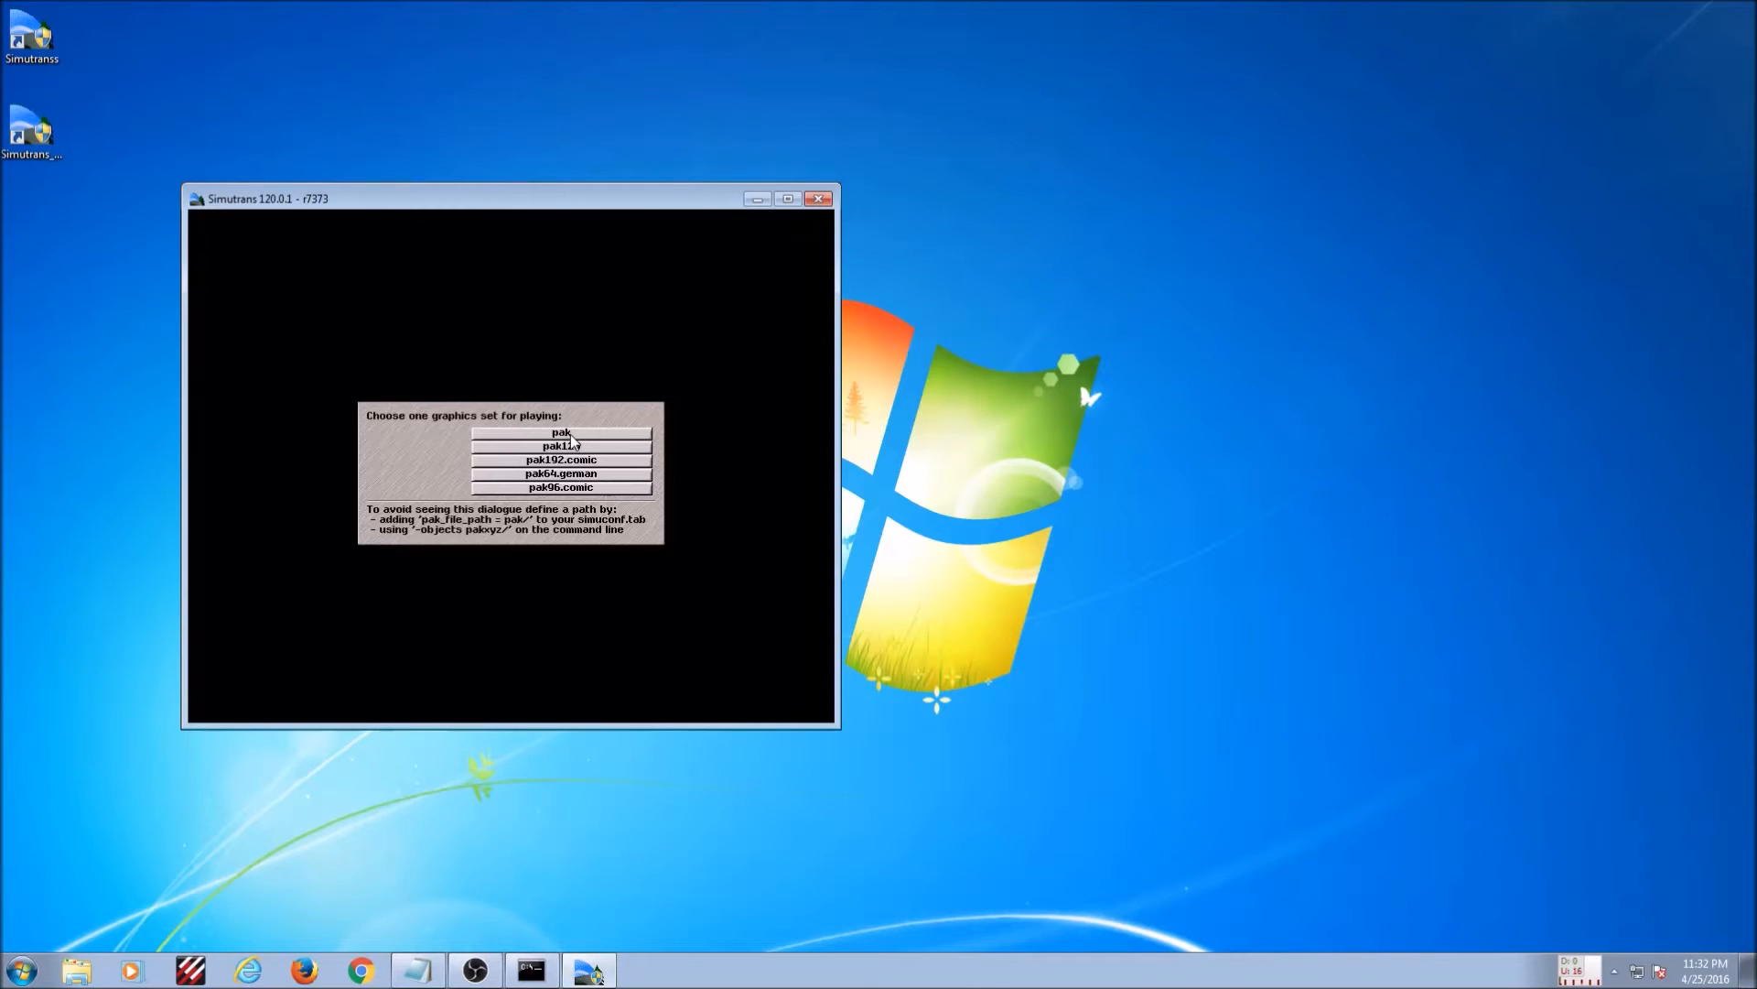
Choose a graphics set for the server game, dismiss the sound settings, and pan the map around Torbury.
left_click(560, 473)
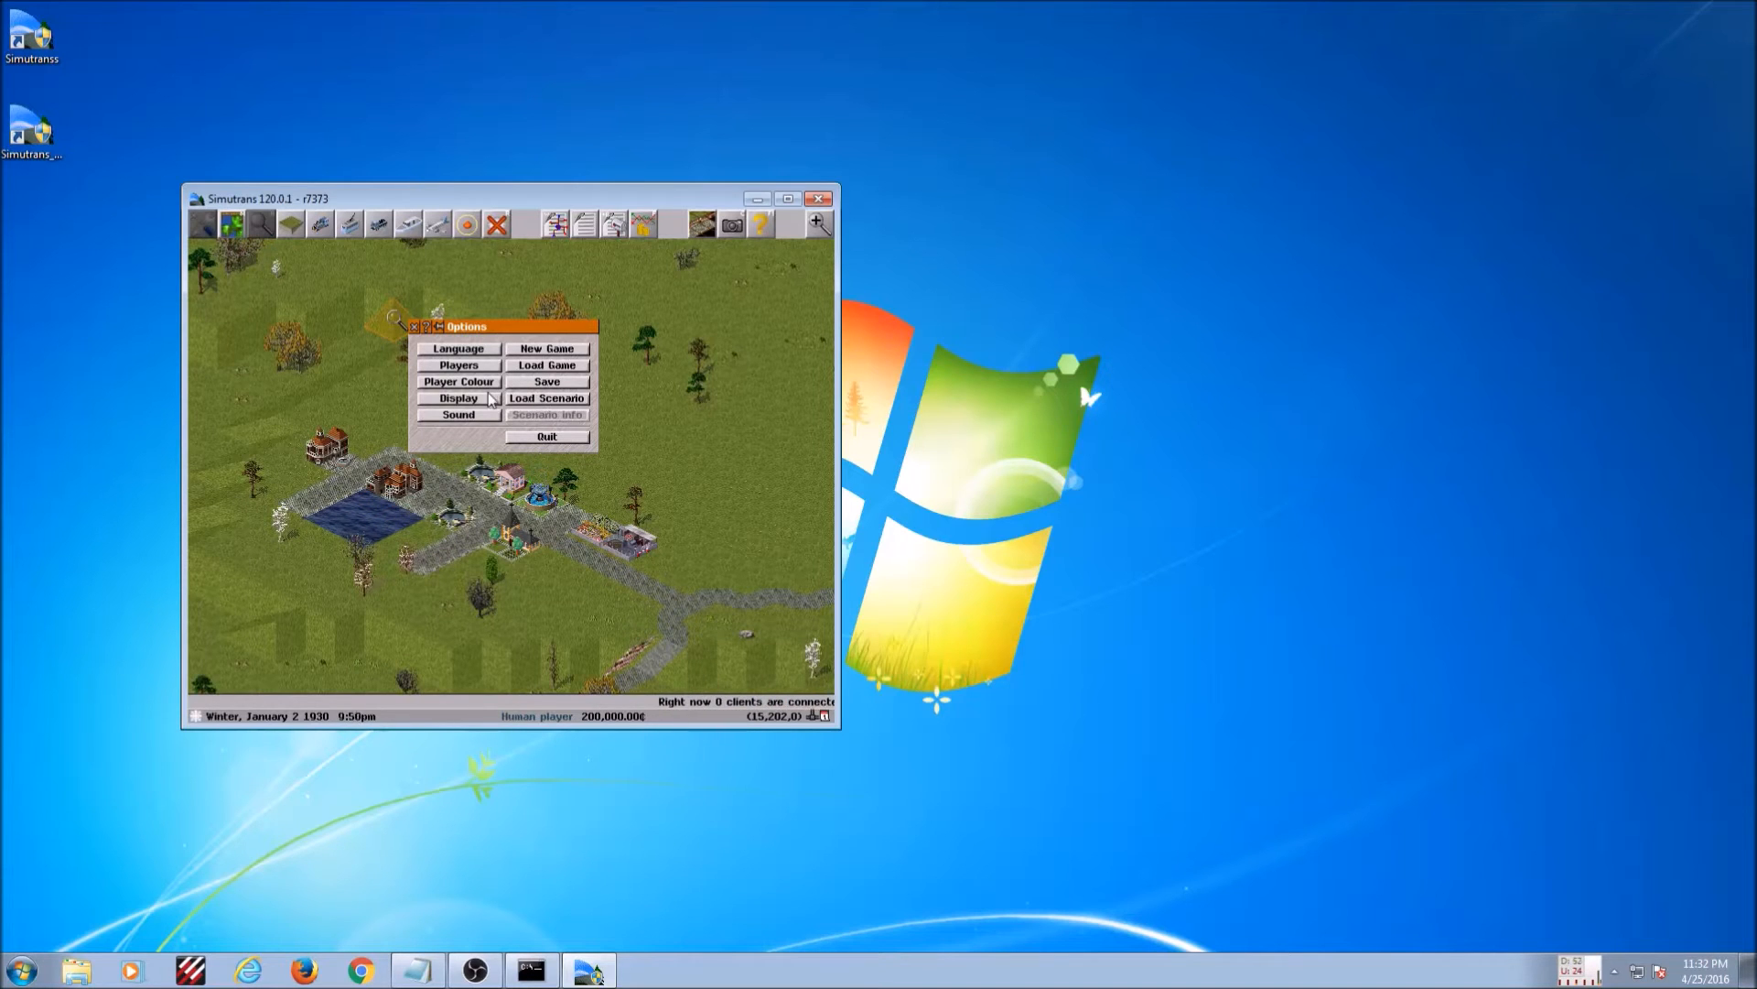
left_click(456, 413)
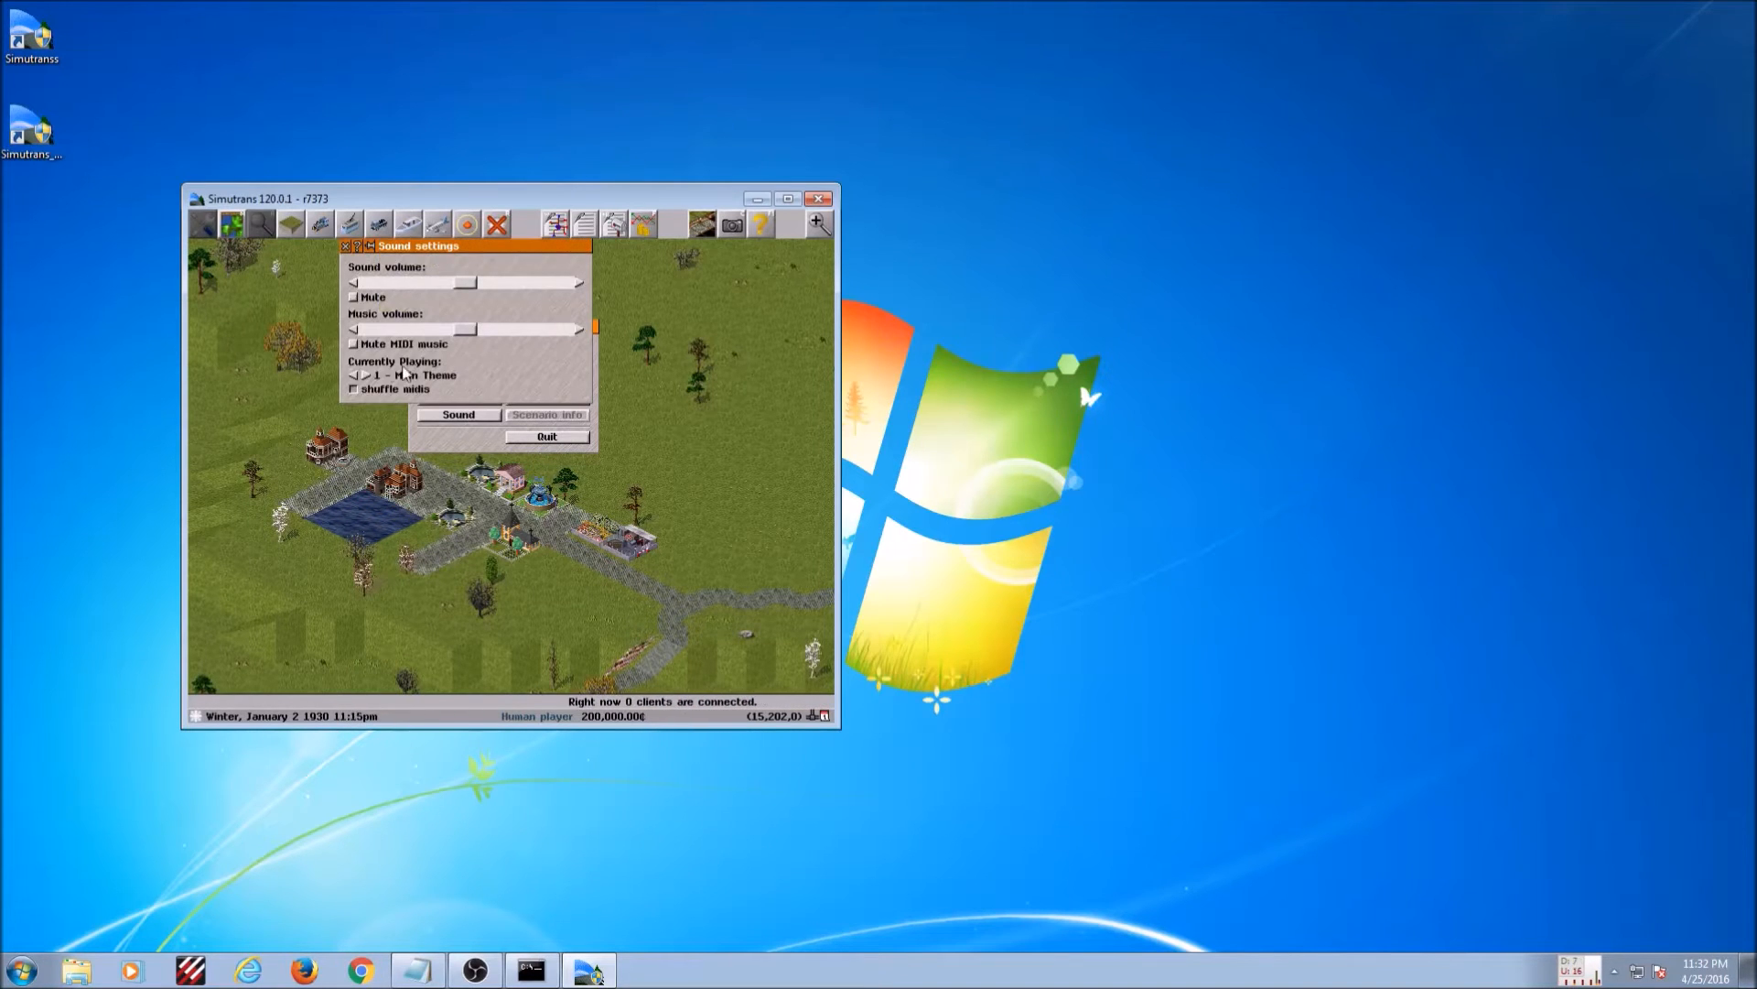
left_click(348, 246)
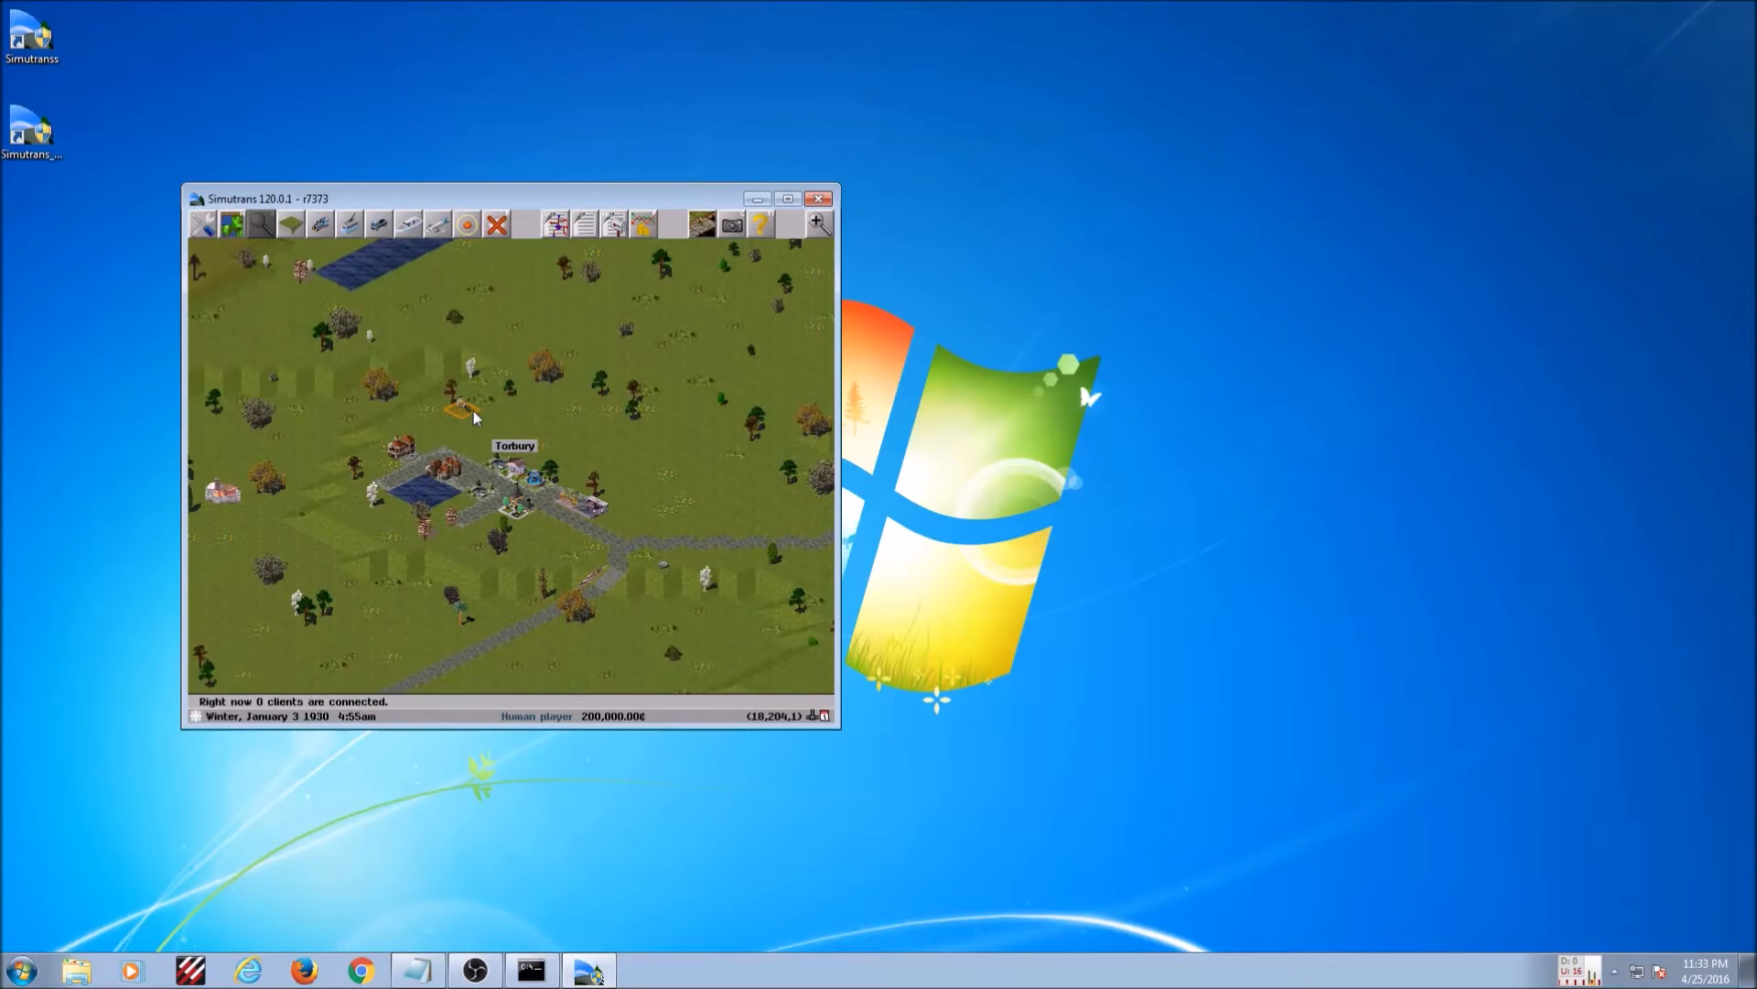
left_click_drag(269, 199, 911, 131)
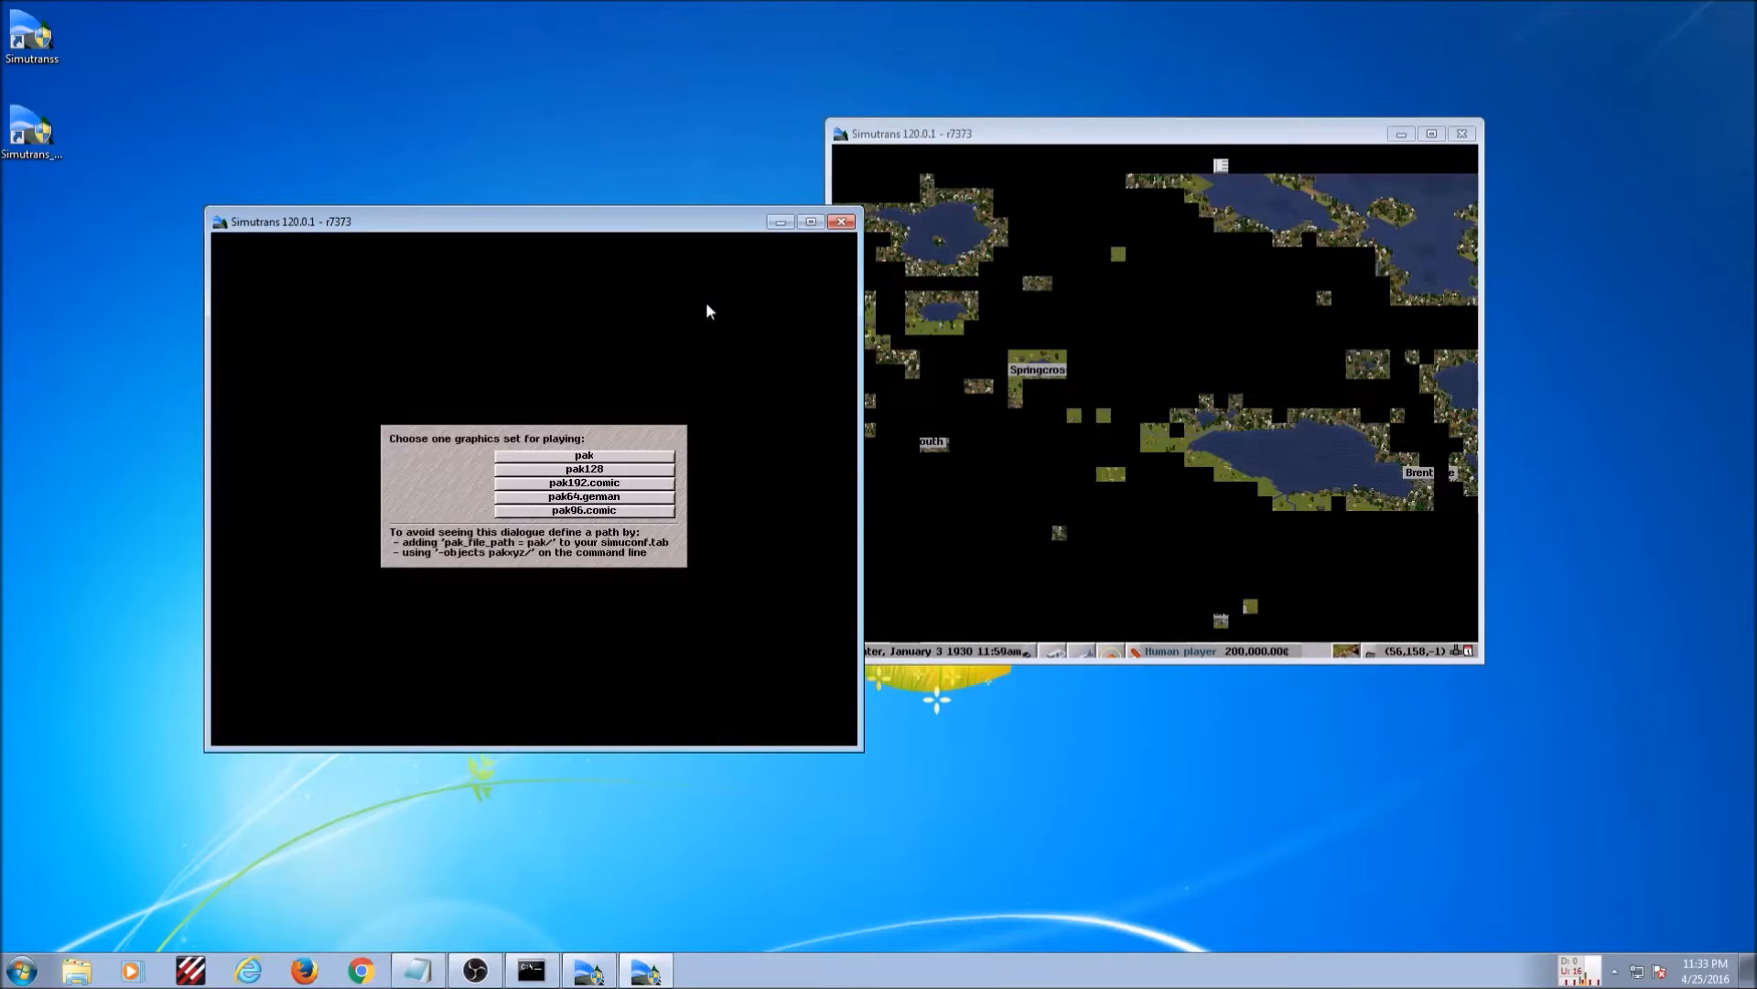
Choose a graphics set for the second (client) Simutrans window.
left_click(584, 469)
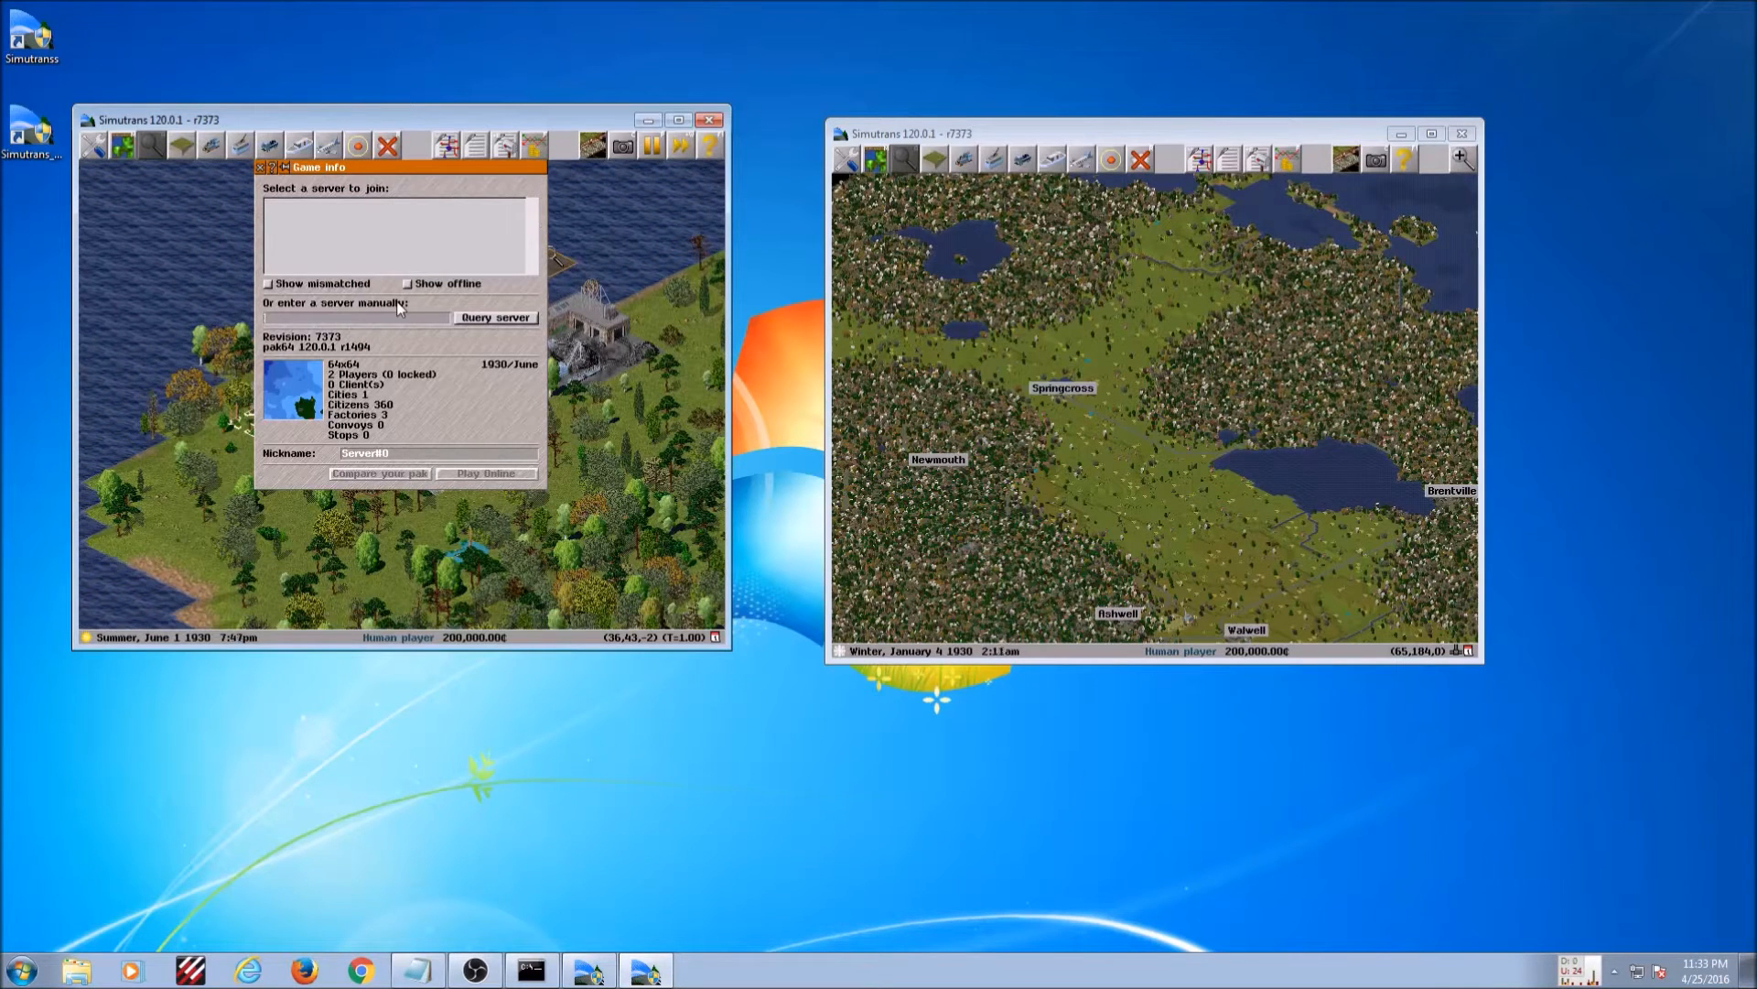
Enter 127.0.0.1:13356 in Game Info, query the server, and join its 256x256 game.
type("127.0.0.1:")
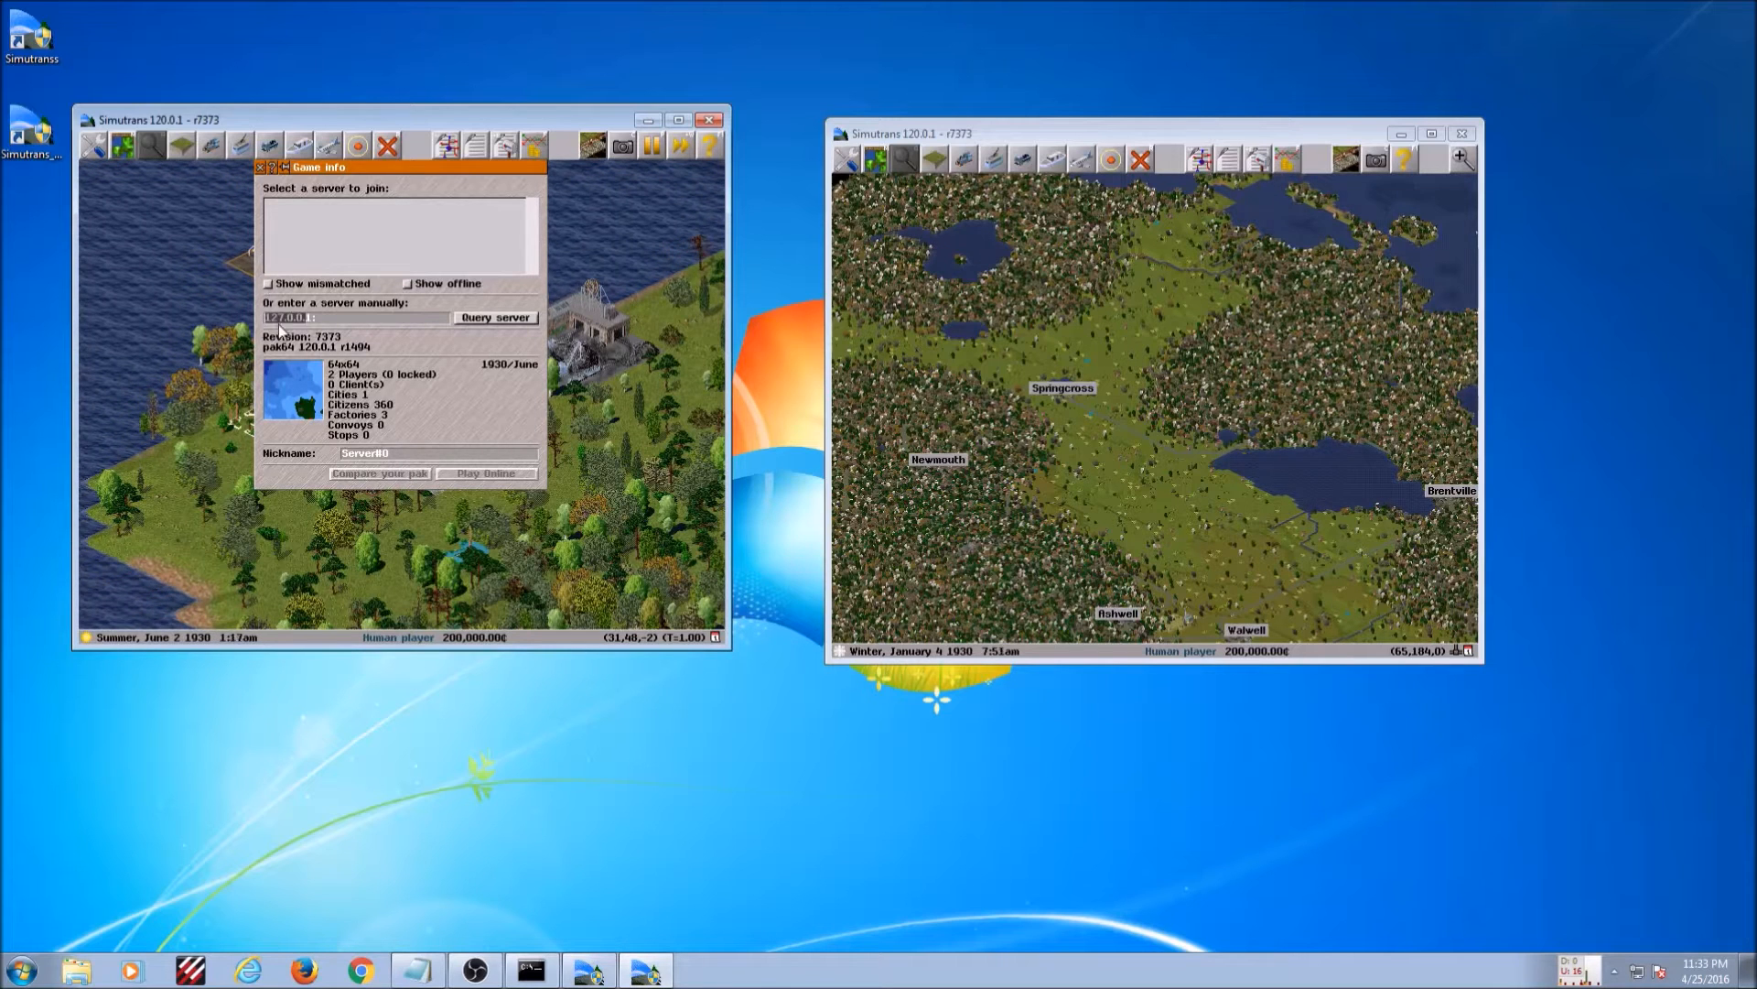
left_click(354, 318)
type(":13356")
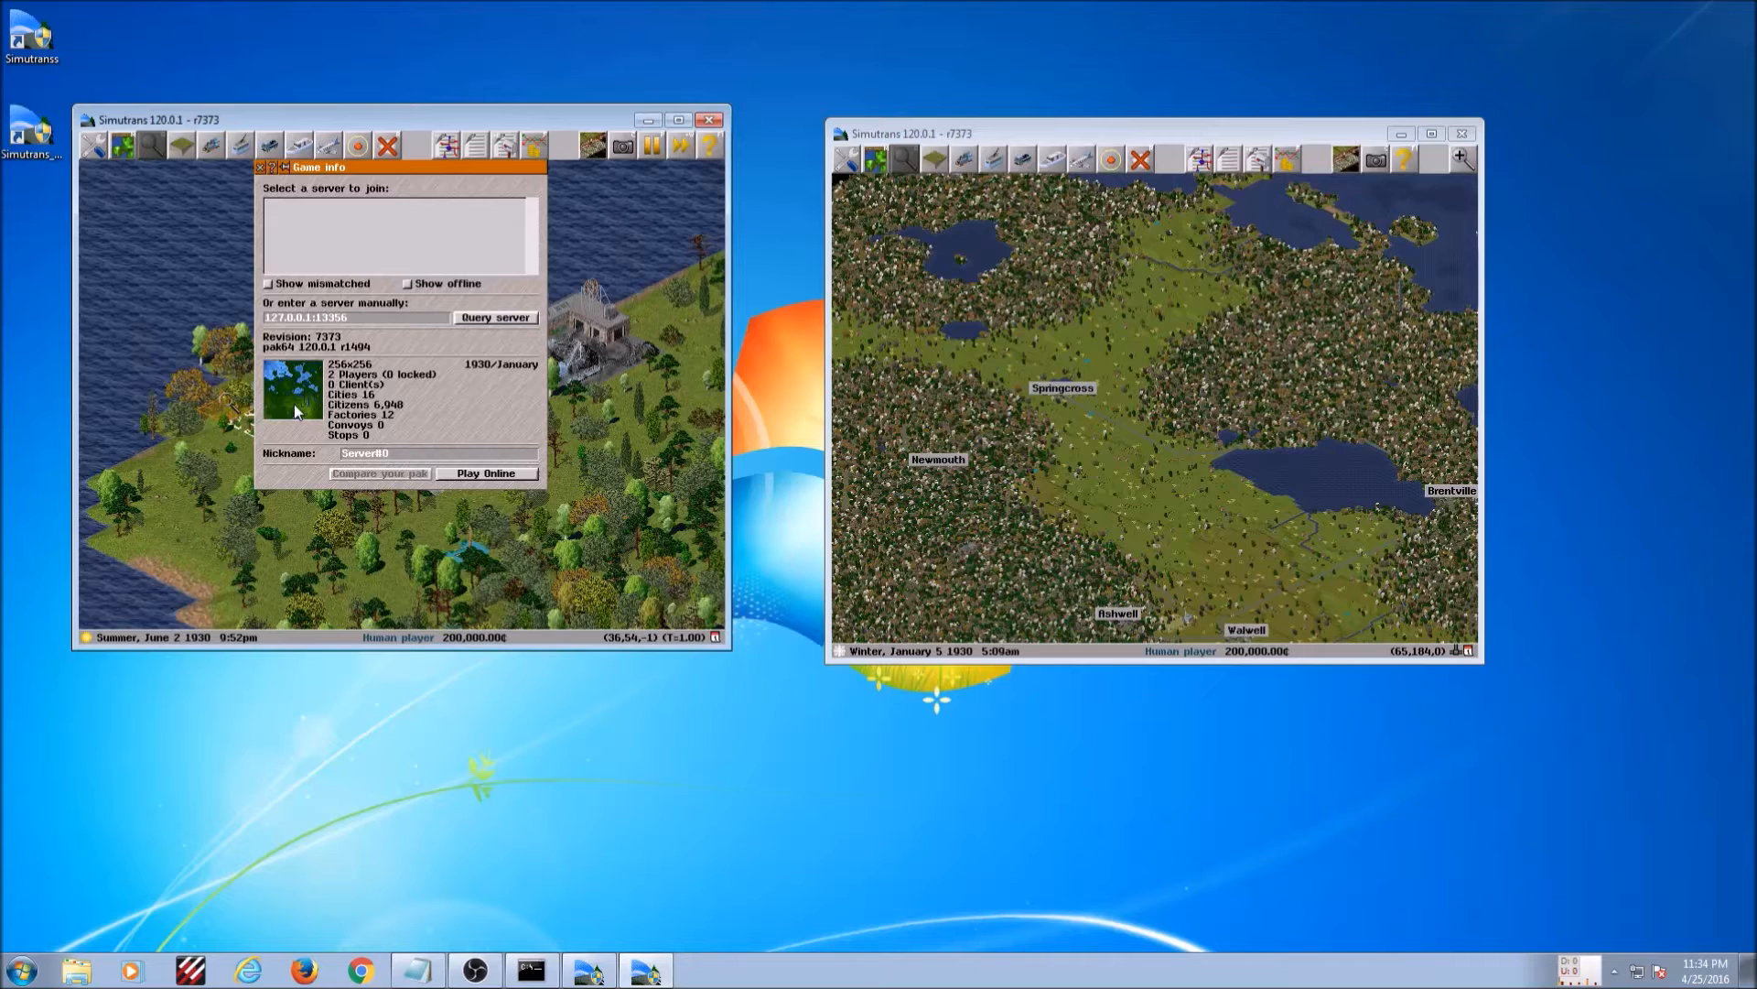
left_click(486, 473)
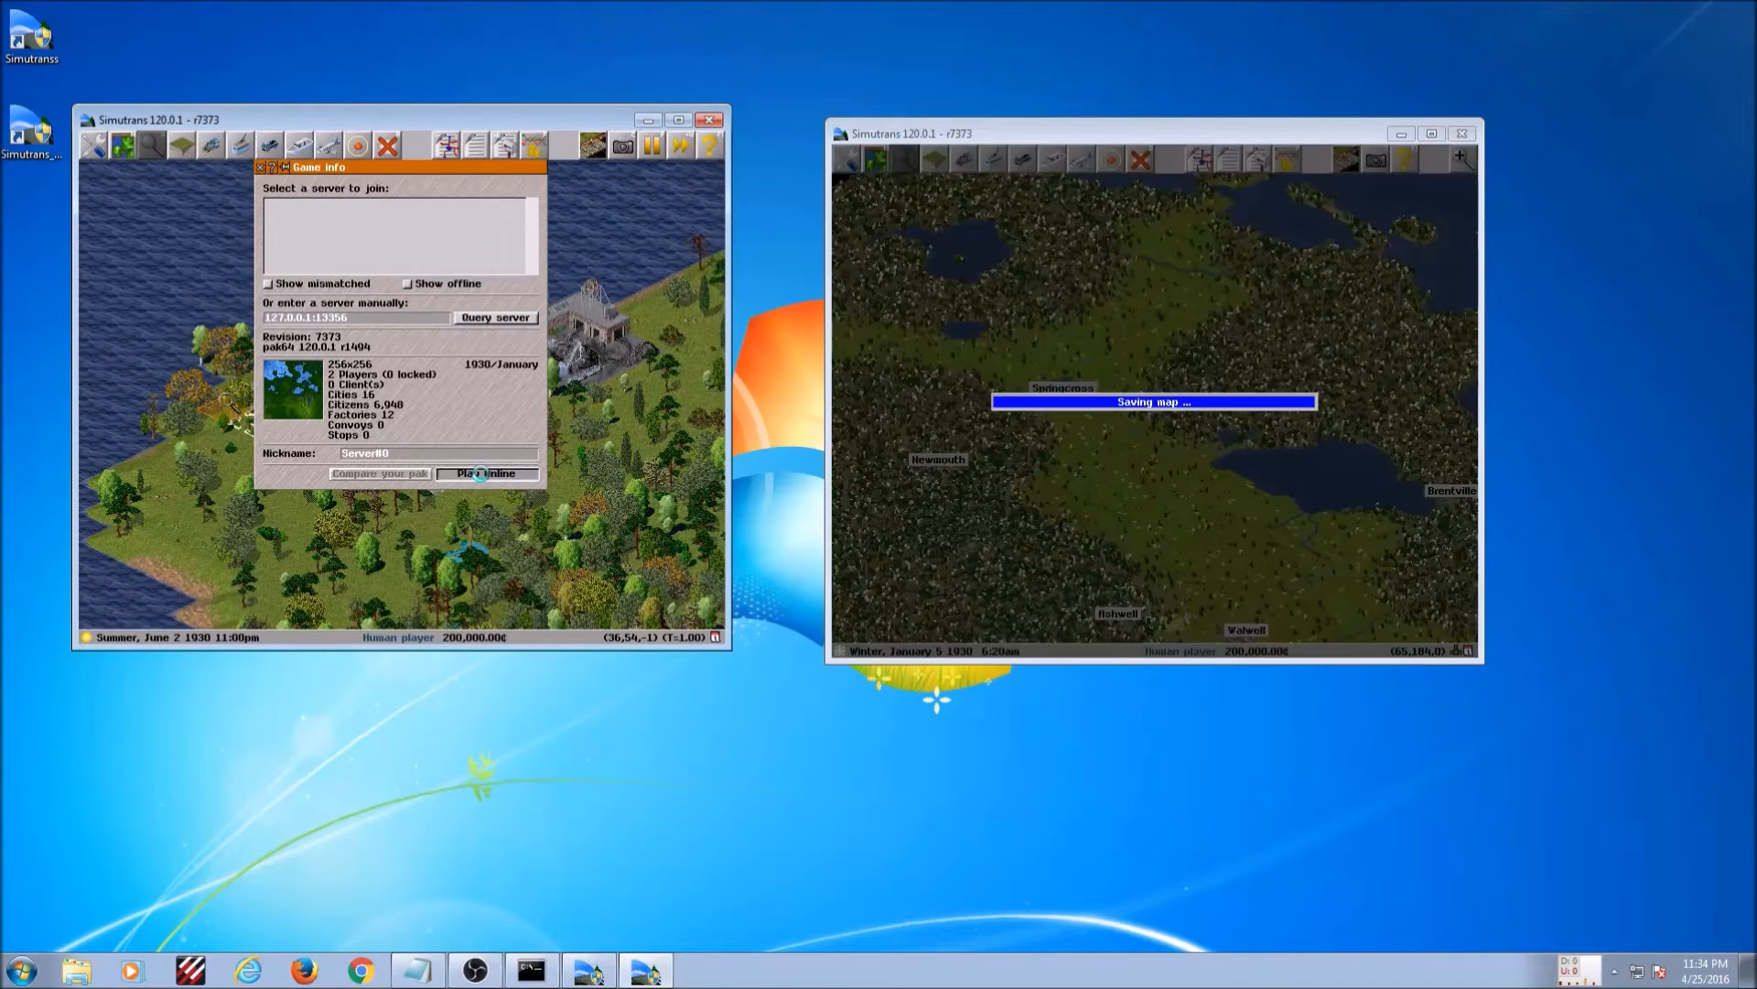
Confirm Play Online so the client loads the server's shared map.
left_click(484, 472)
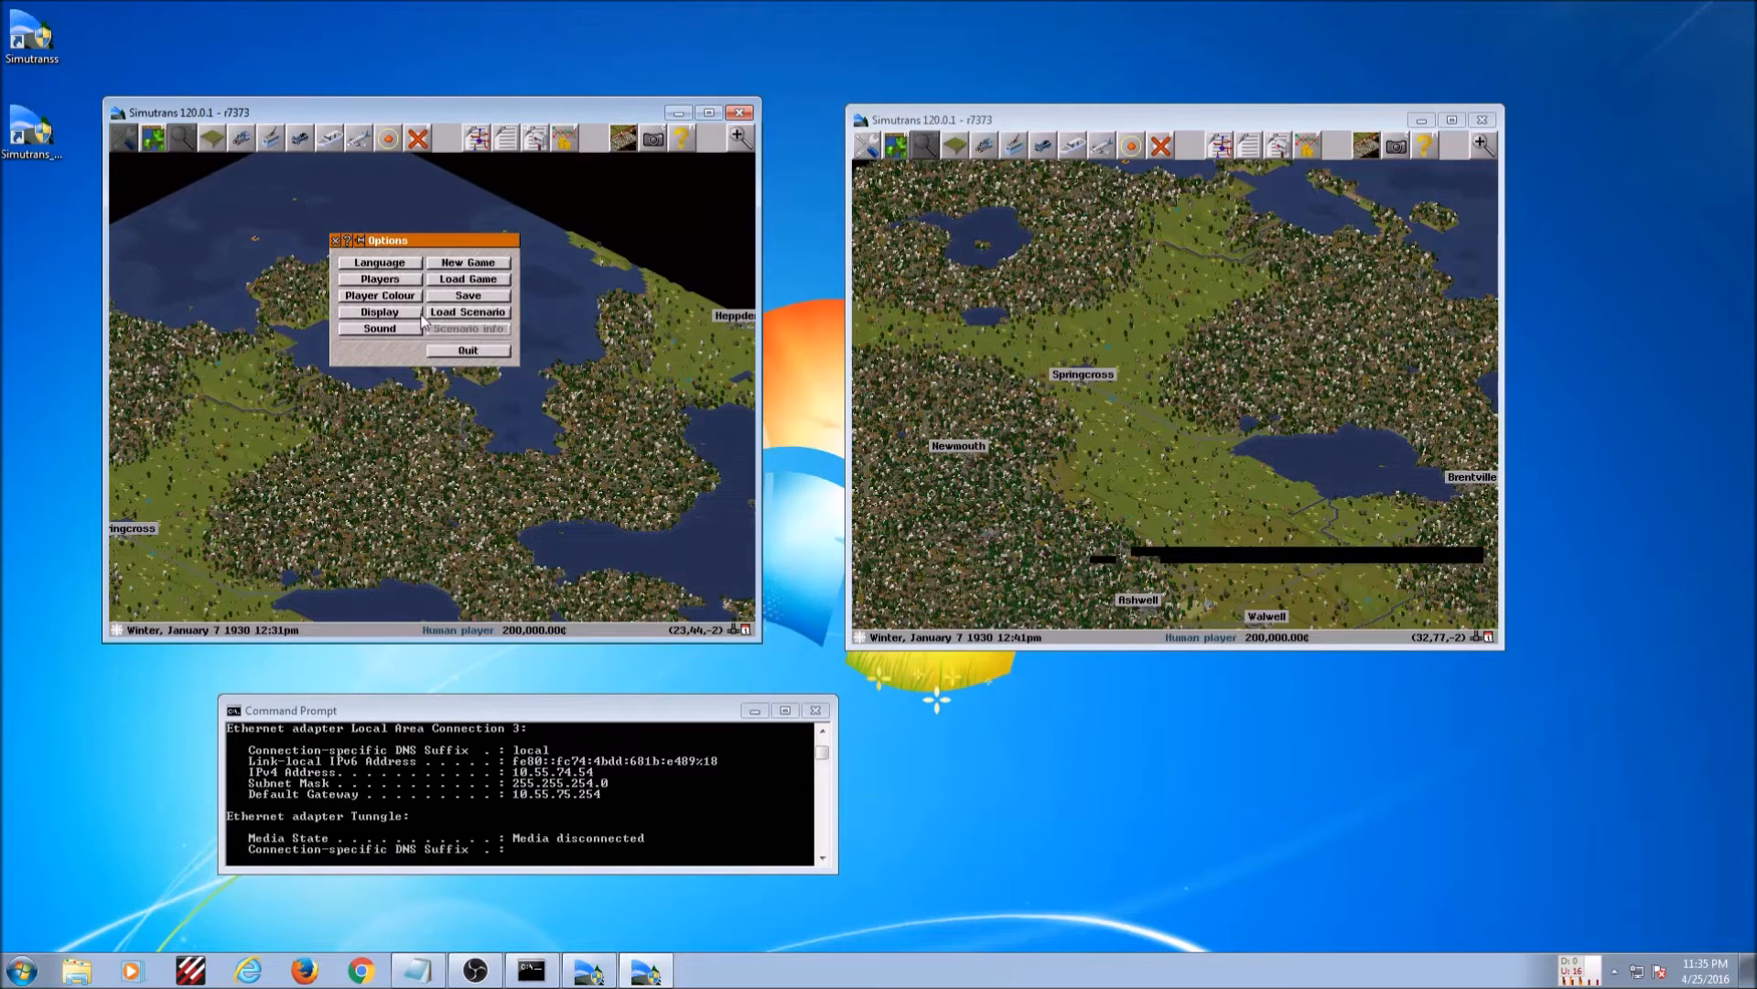
From New Game, join the server at LAN address 10.55.74.54:13356 as Client#2.
left_click(468, 261)
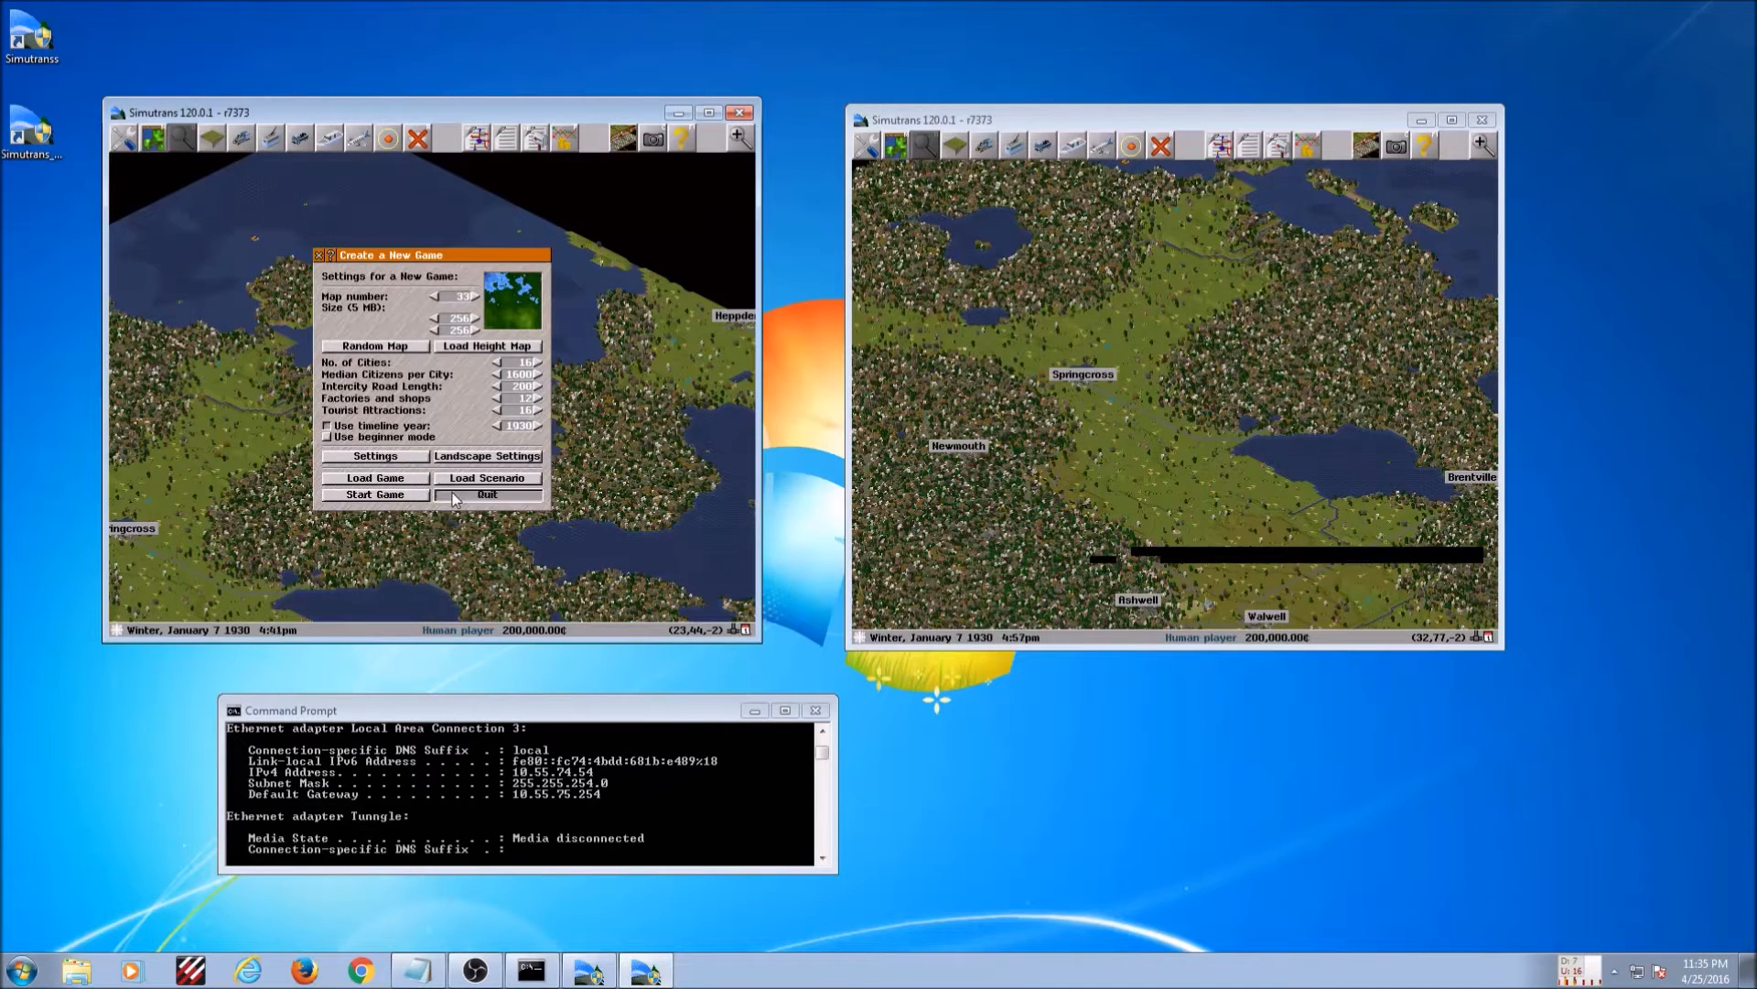
left_click(374, 494)
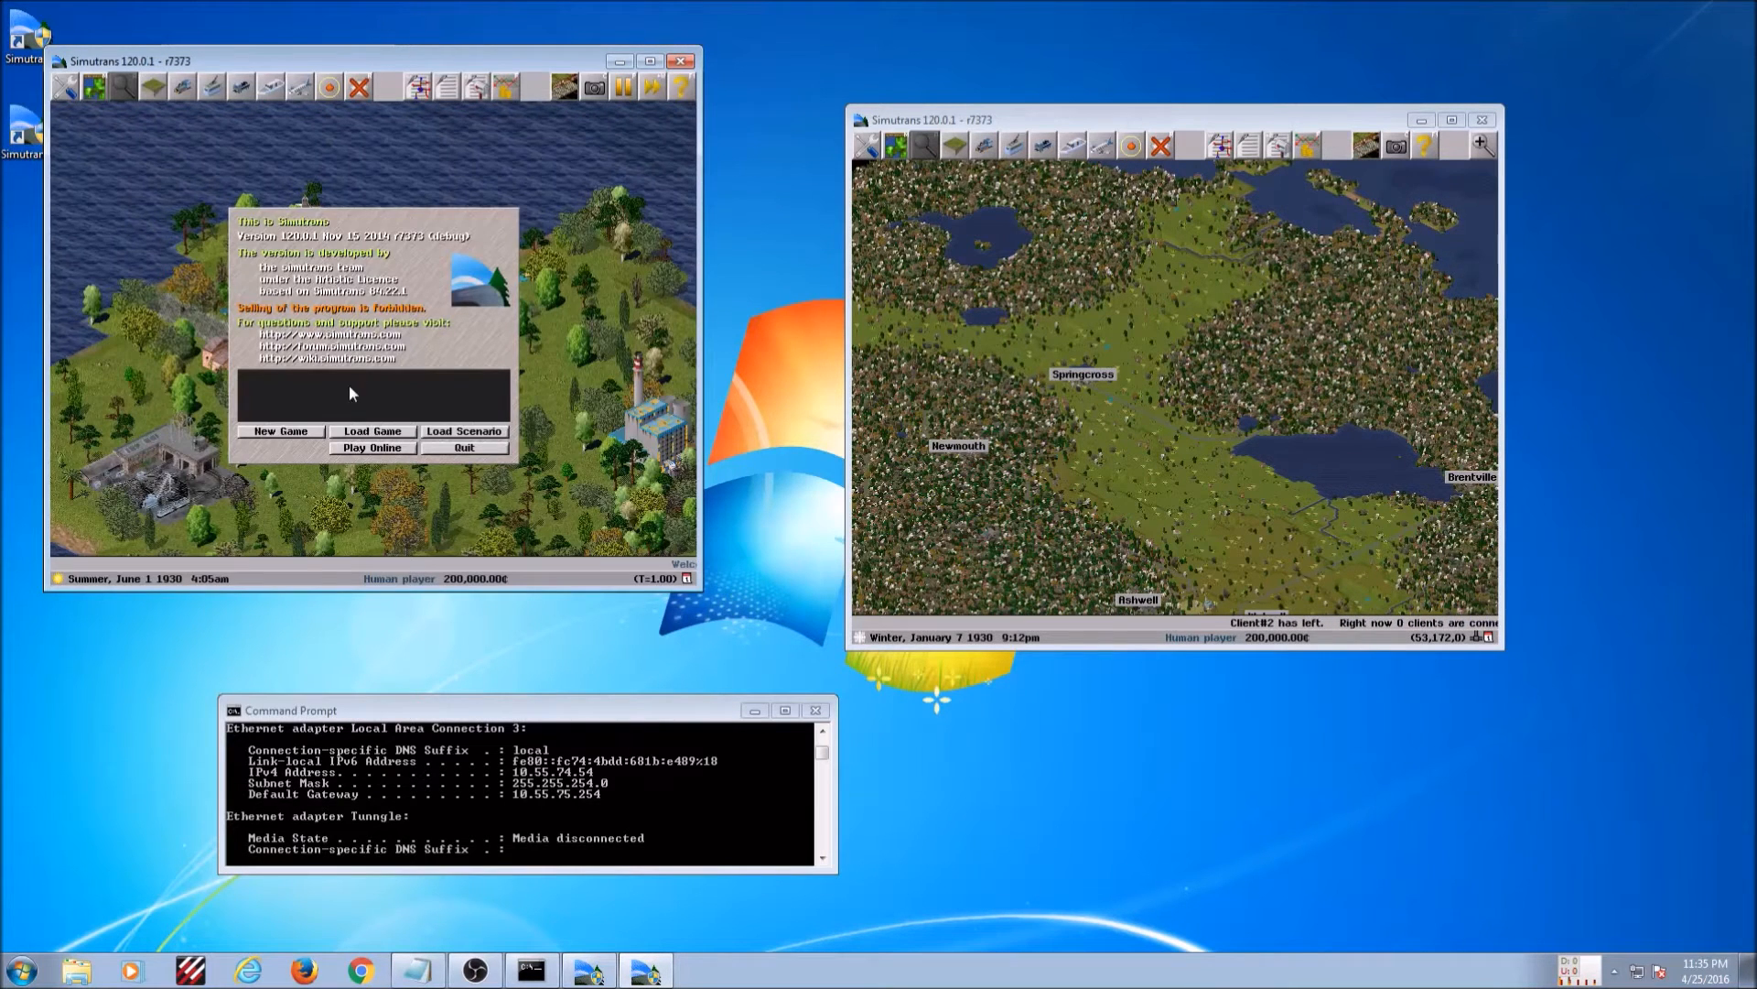
left_click(373, 448)
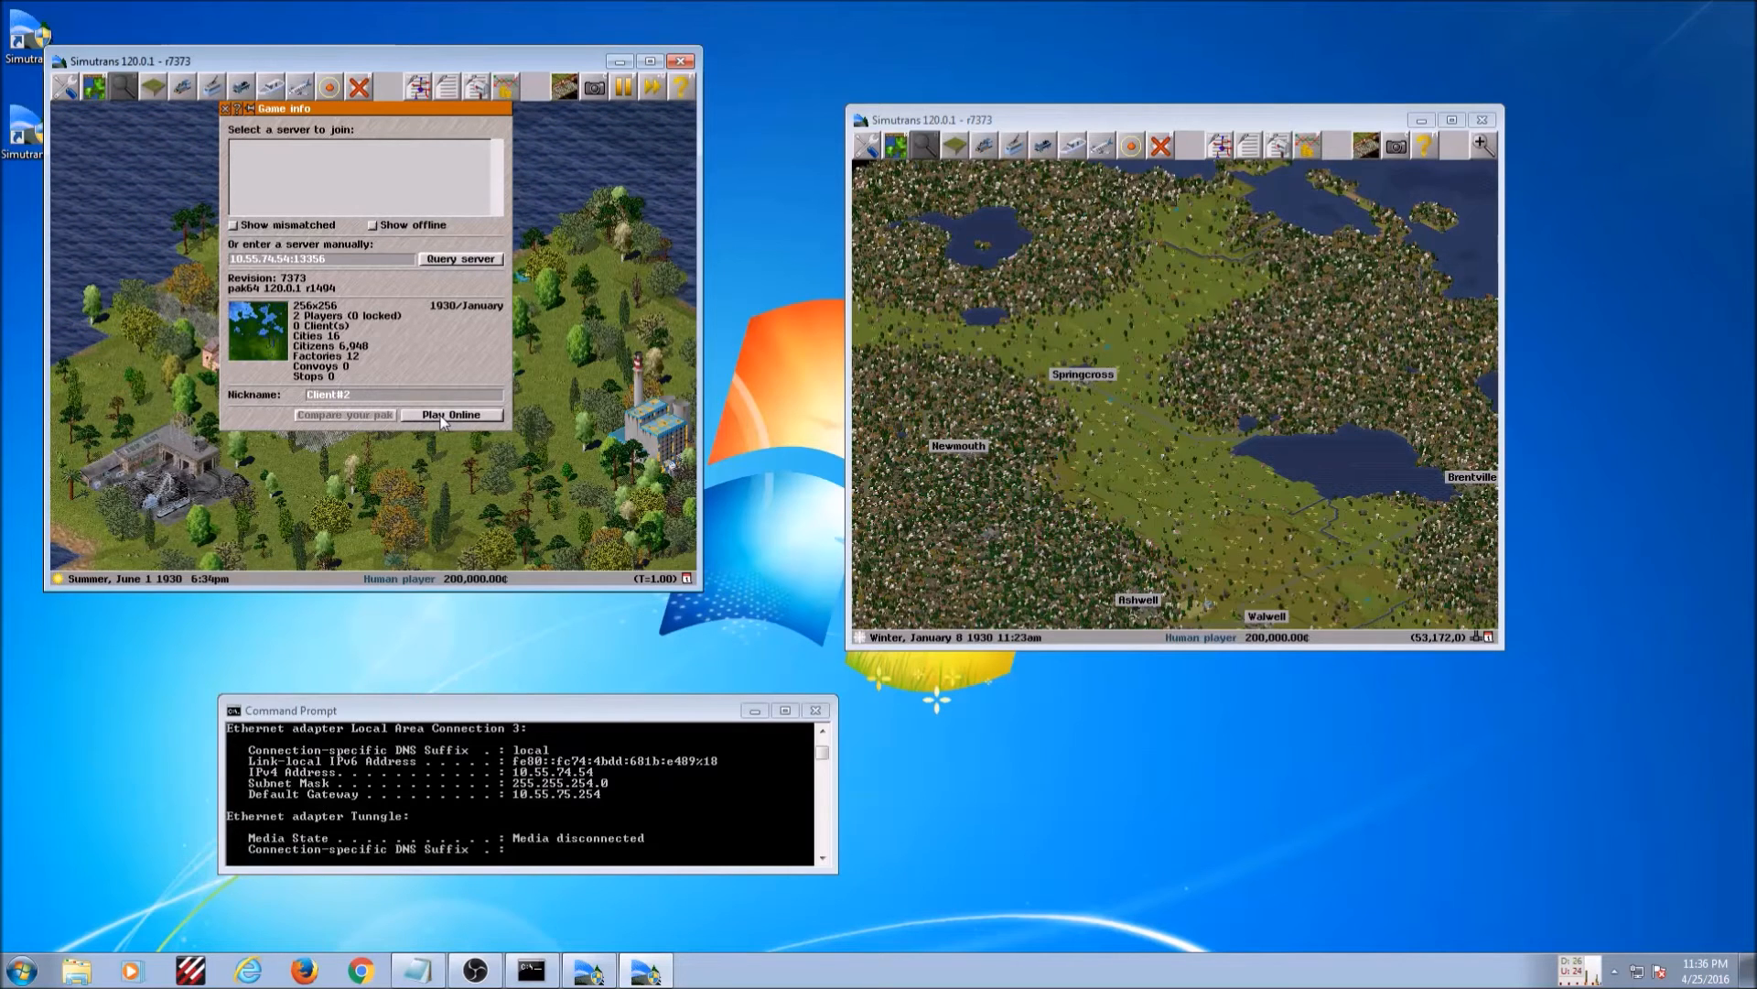
left_click(453, 413)
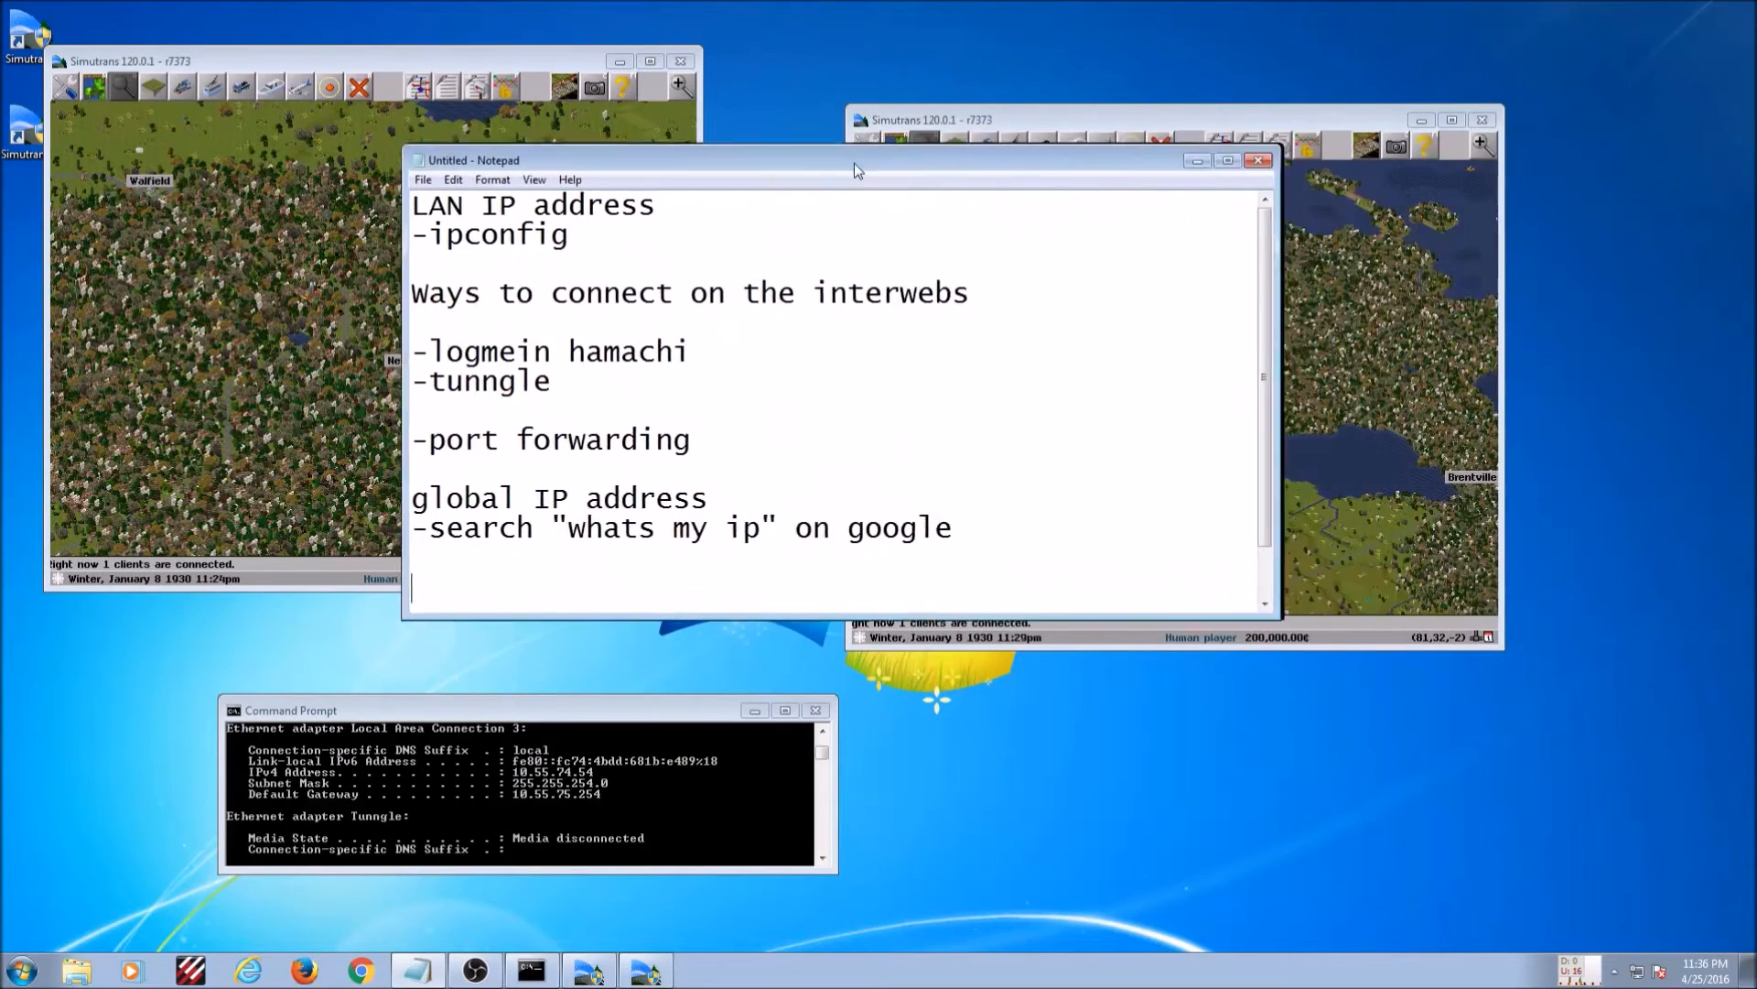
Move the Notepad notes to the lower left and highlight the LogMeIn Hamachi and Tunngle lines.
left_click_drag(854, 159, 535, 326)
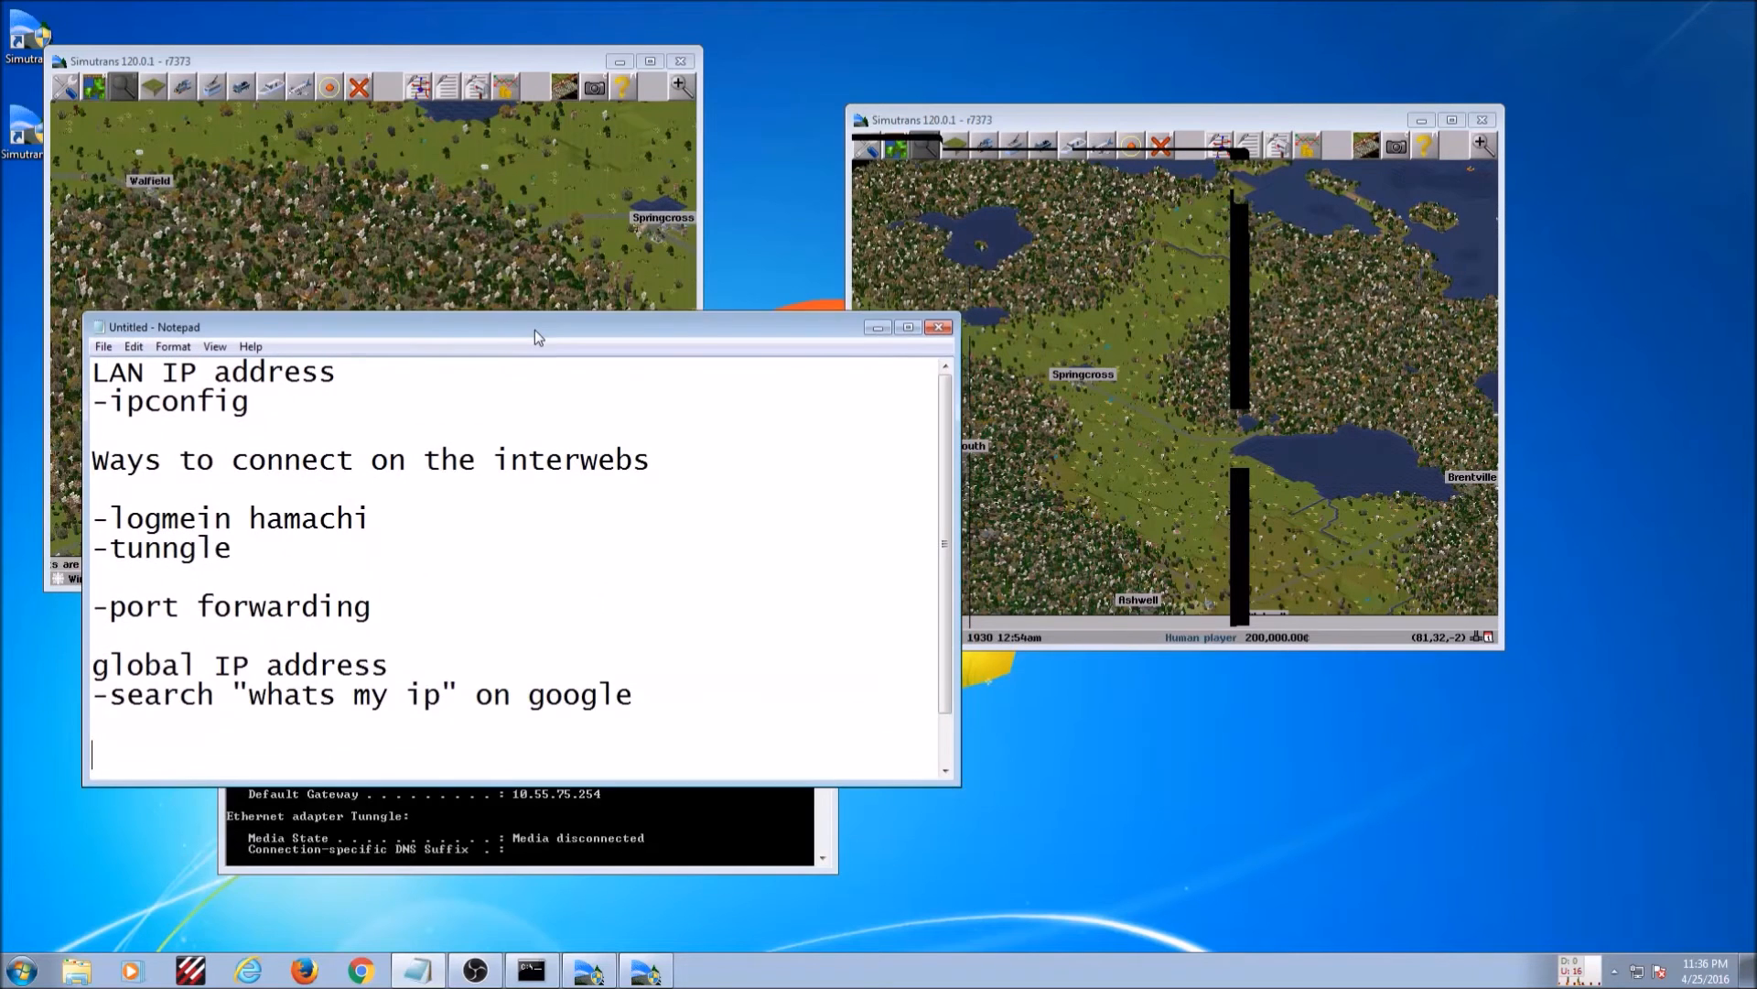
left_click_drag(534, 326, 543, 400)
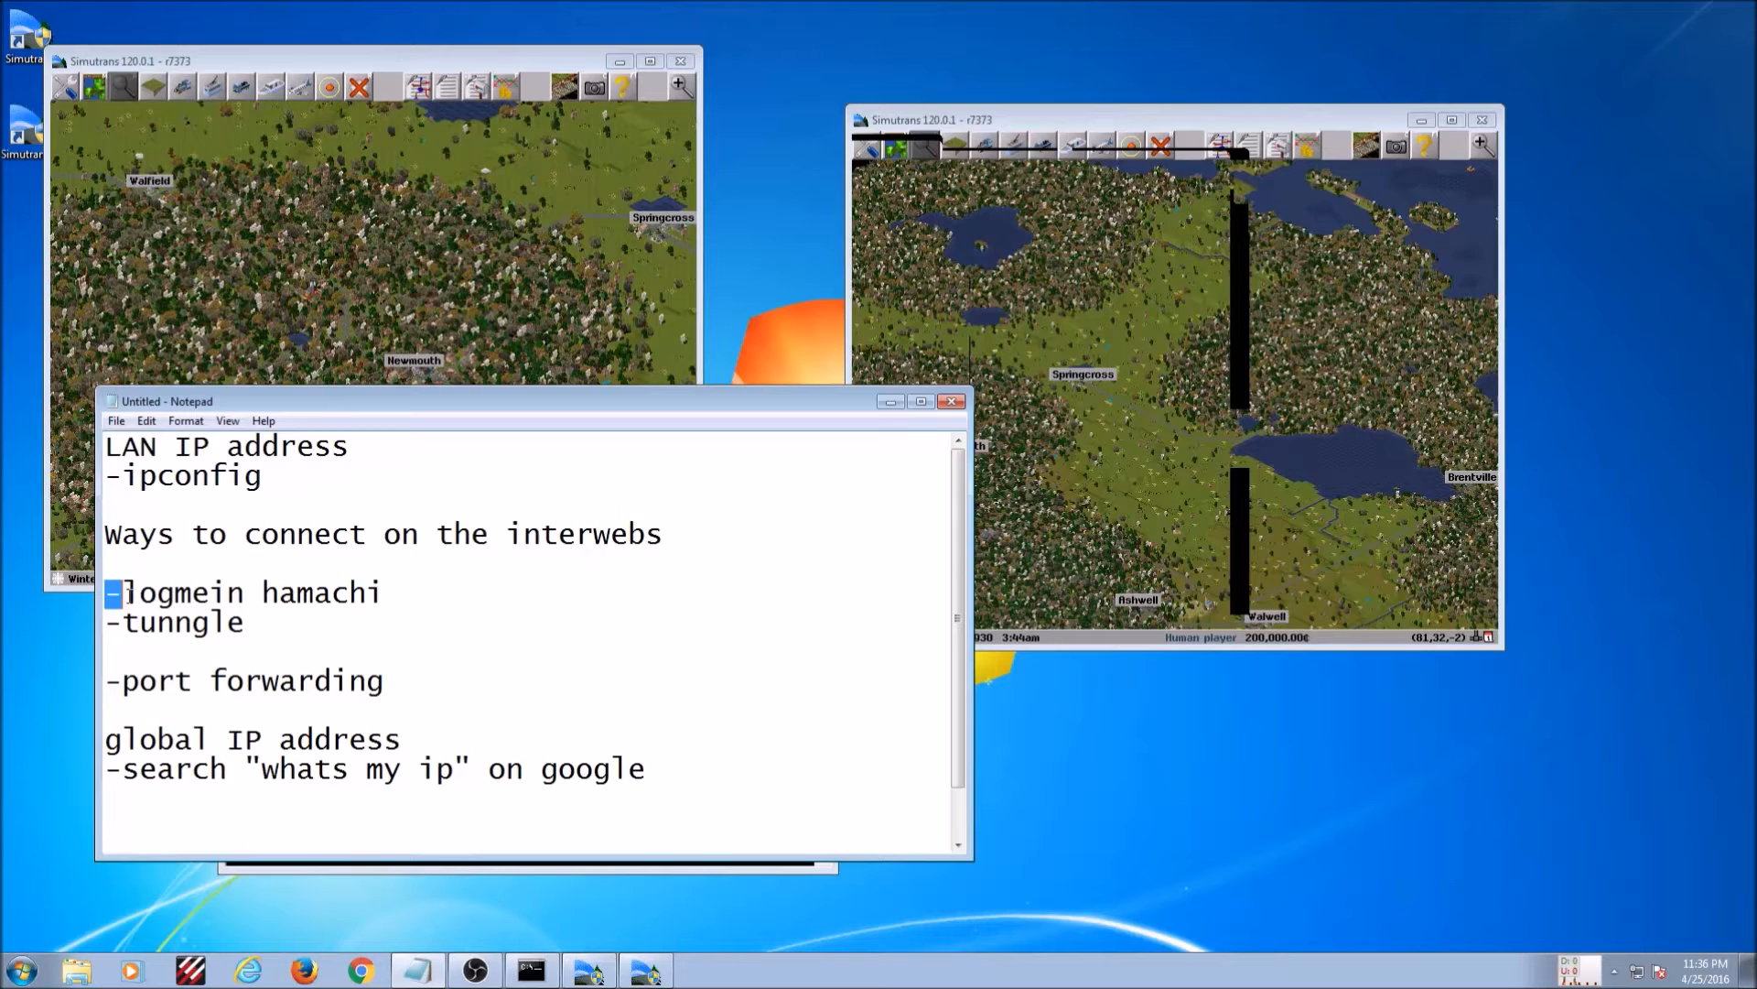
left_click_drag(112, 592, 381, 592)
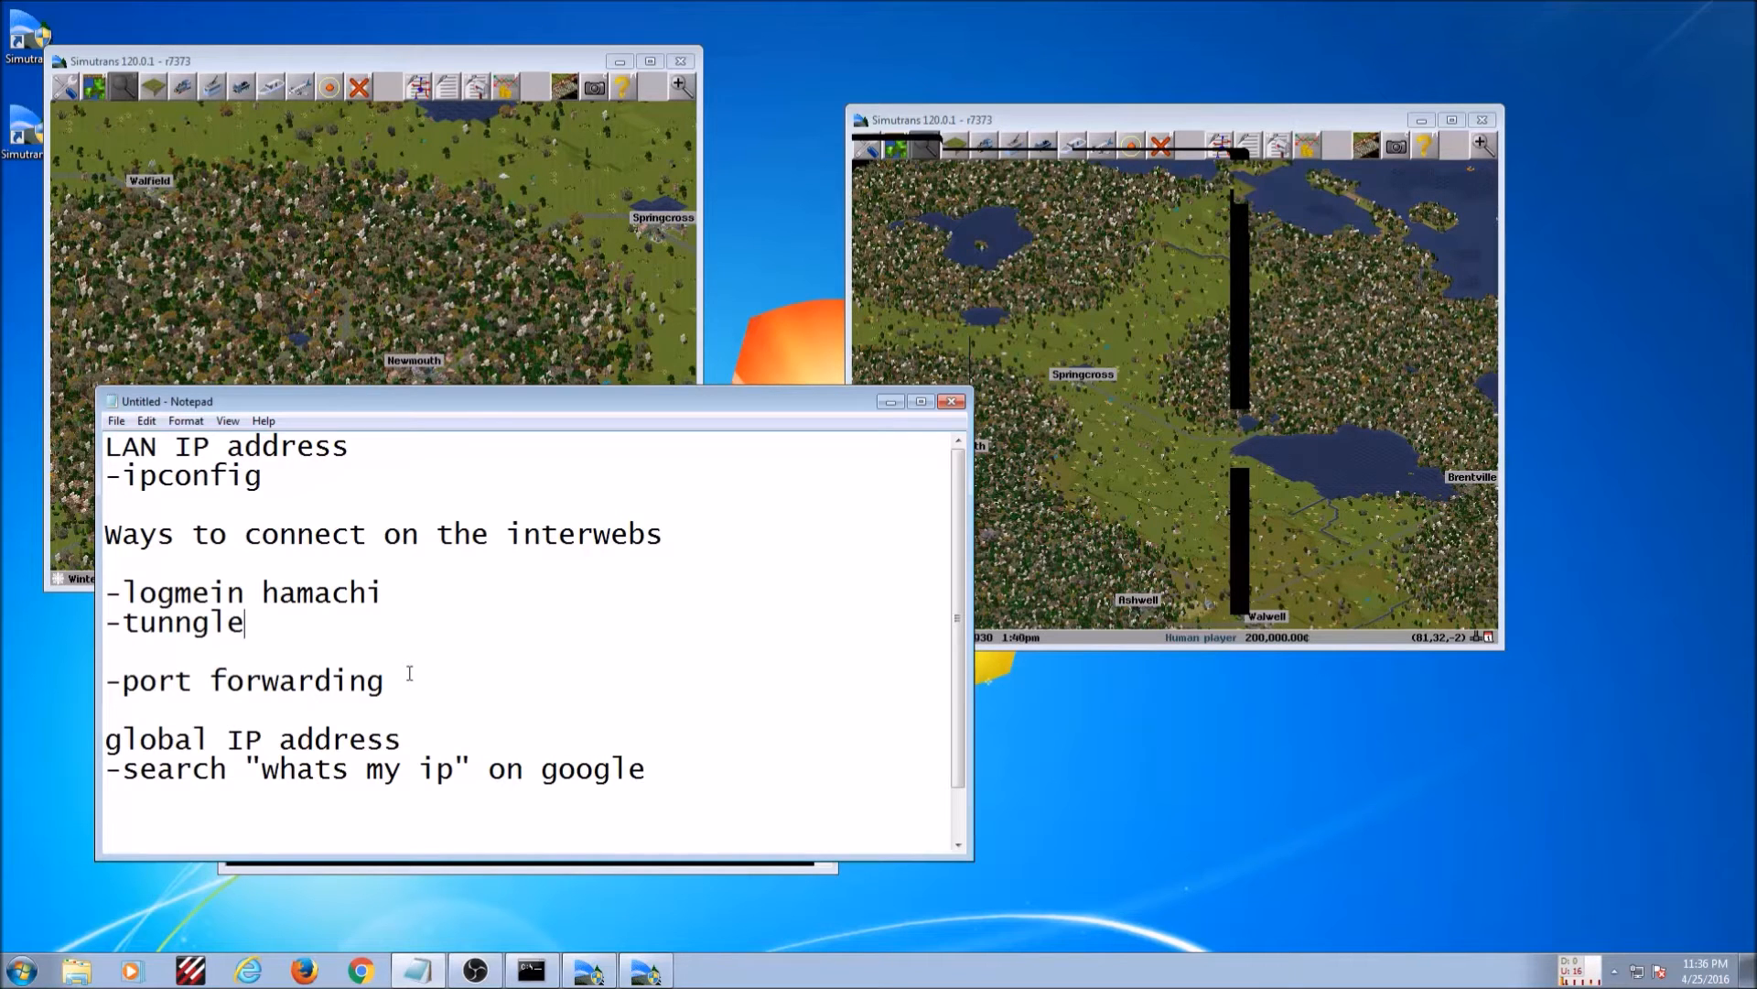
left_click_drag(106, 592, 247, 622)
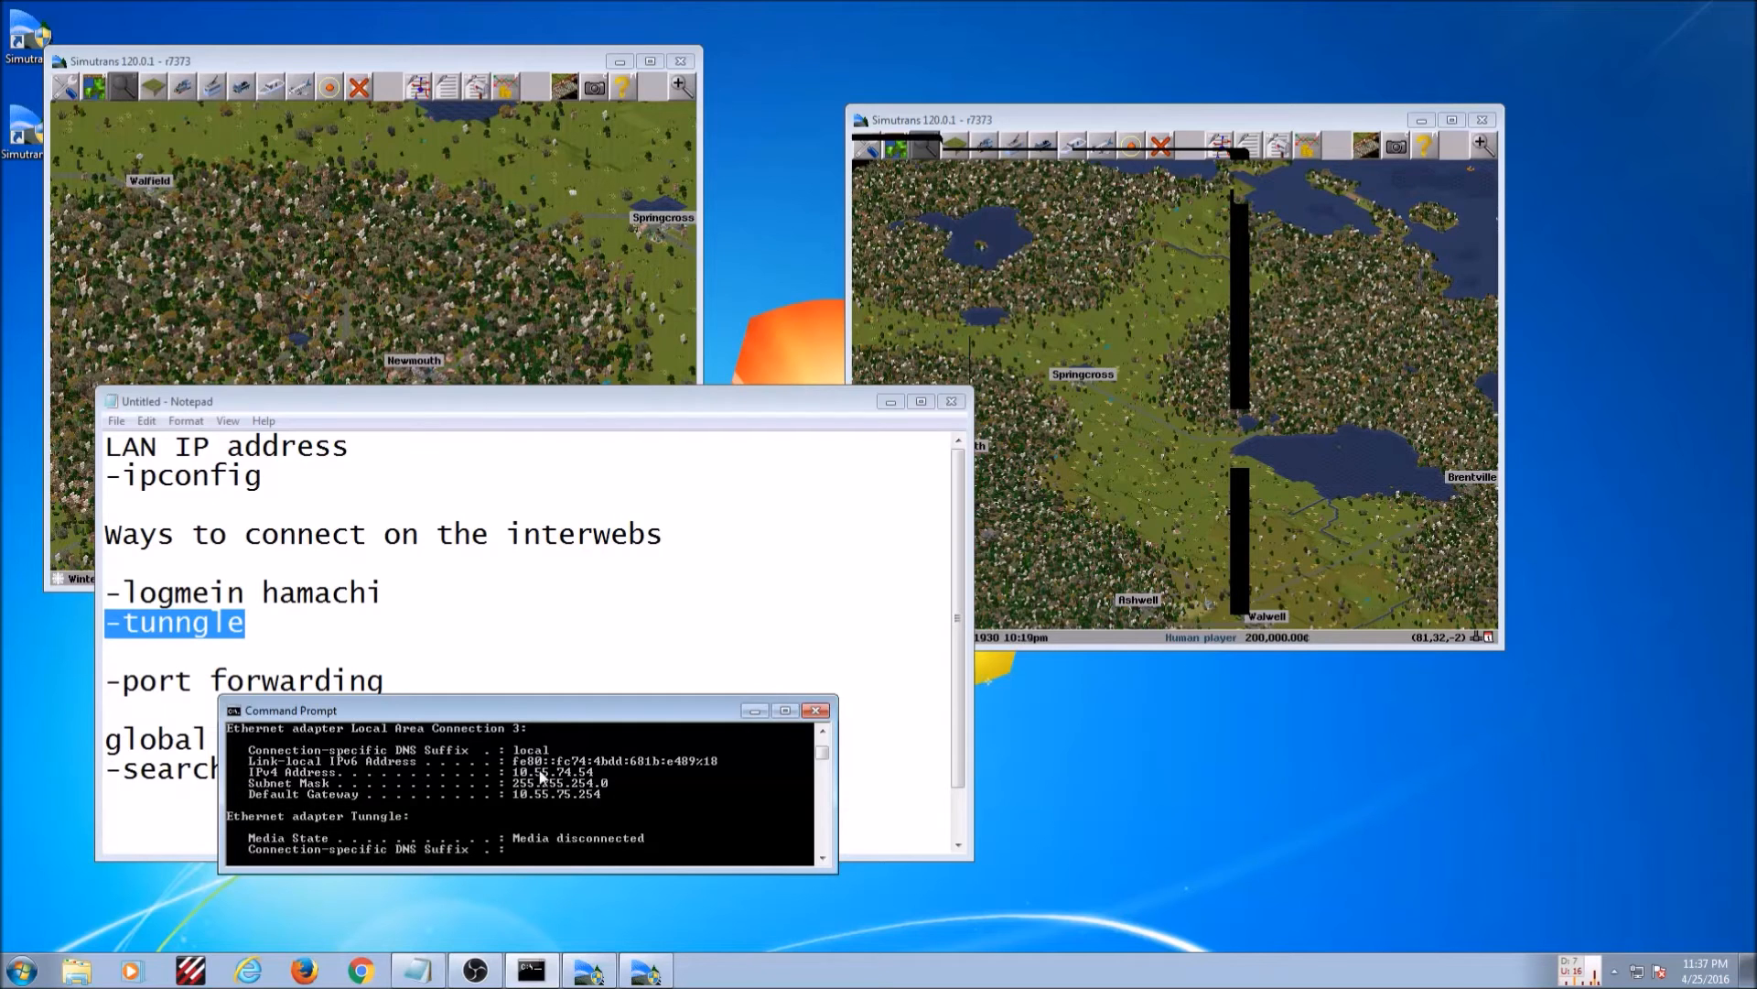
left_click(818, 710)
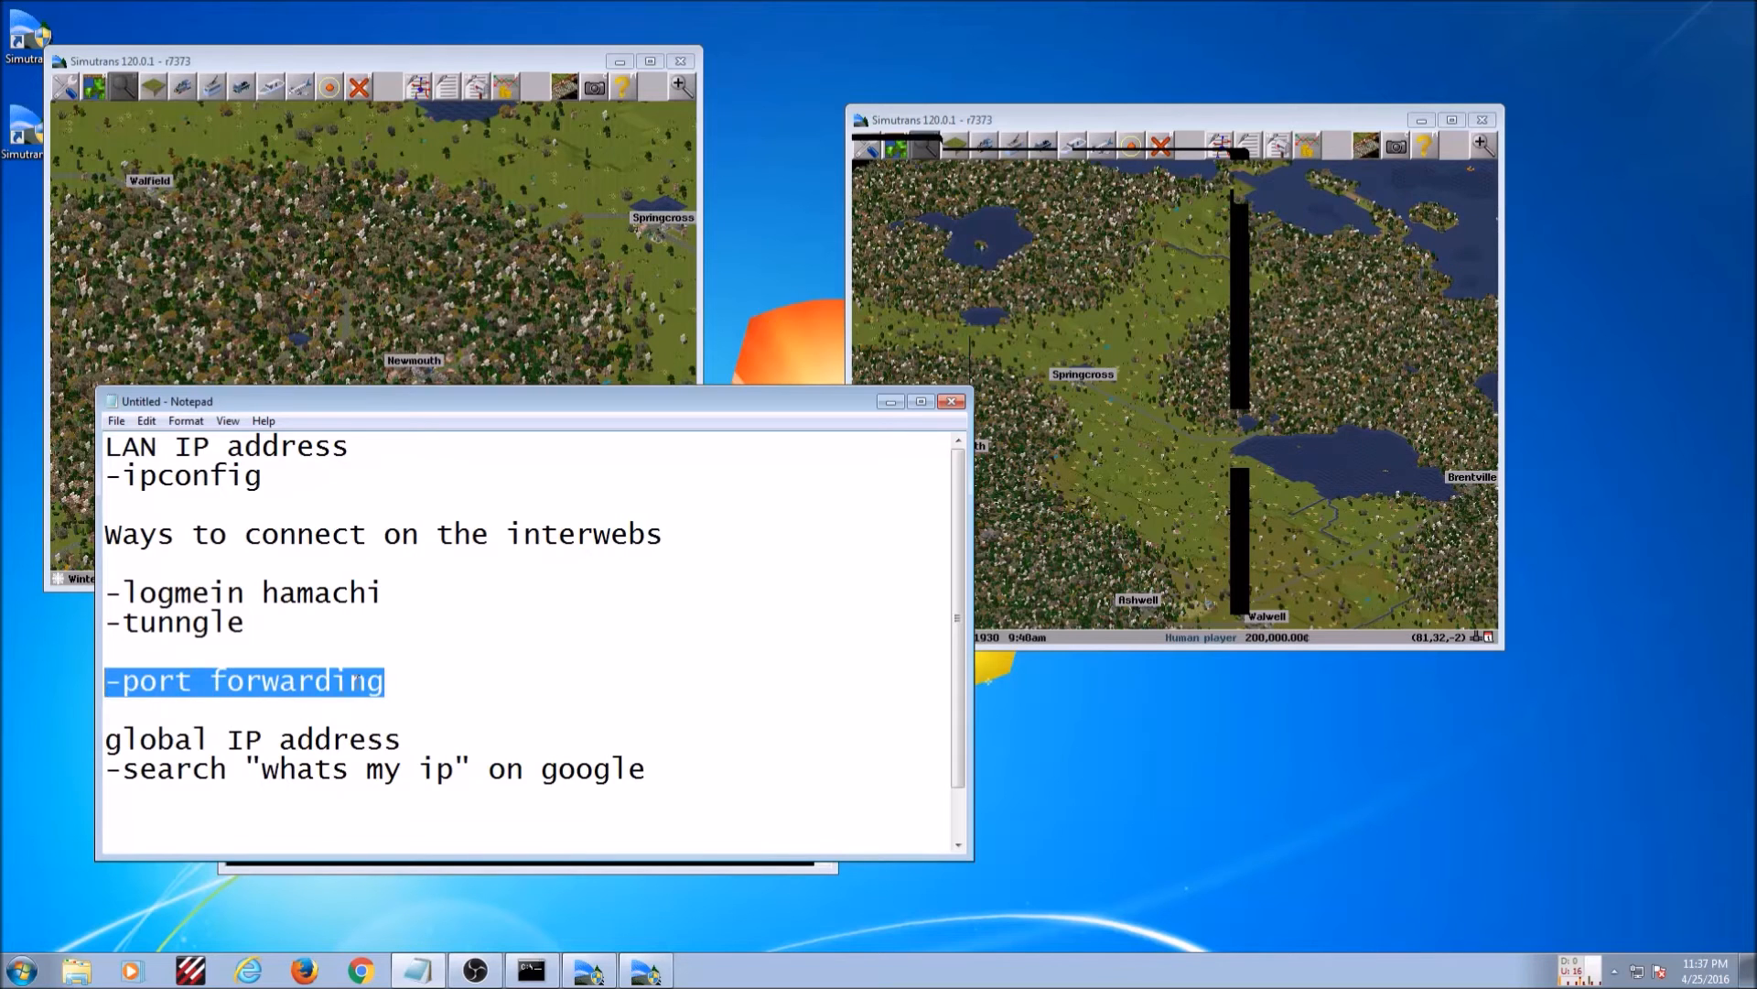
left_click(511, 653)
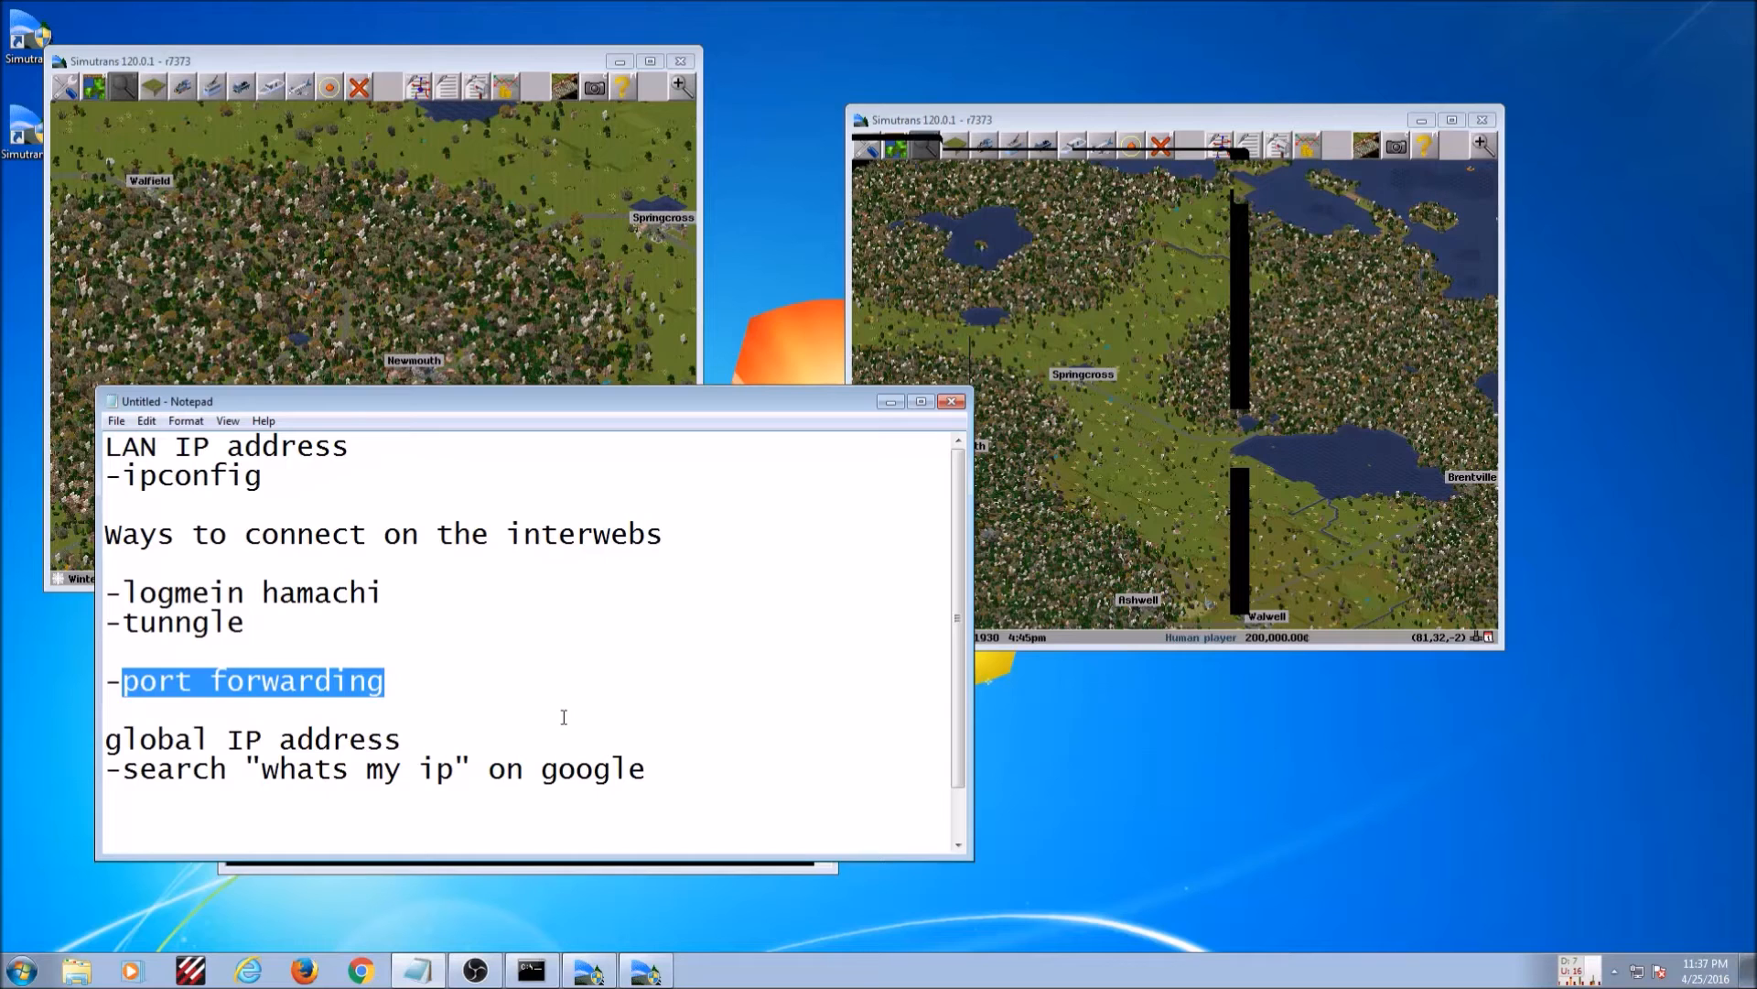
double_click(253, 738)
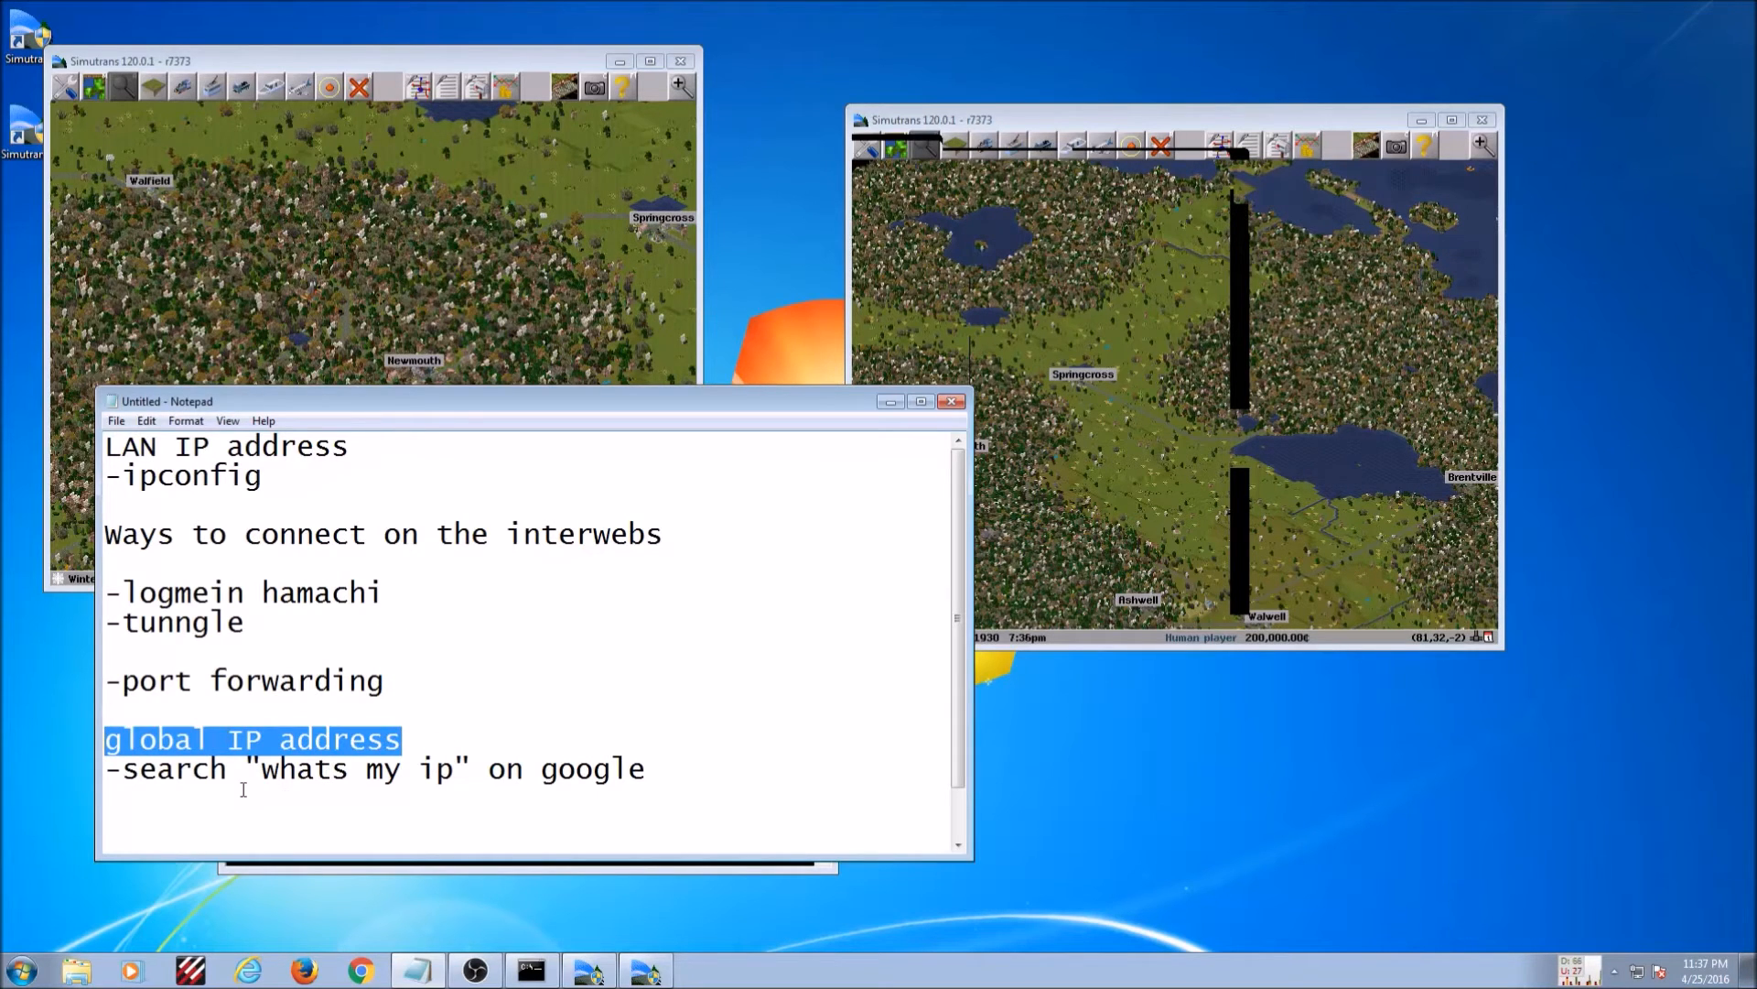
left_click(557, 769)
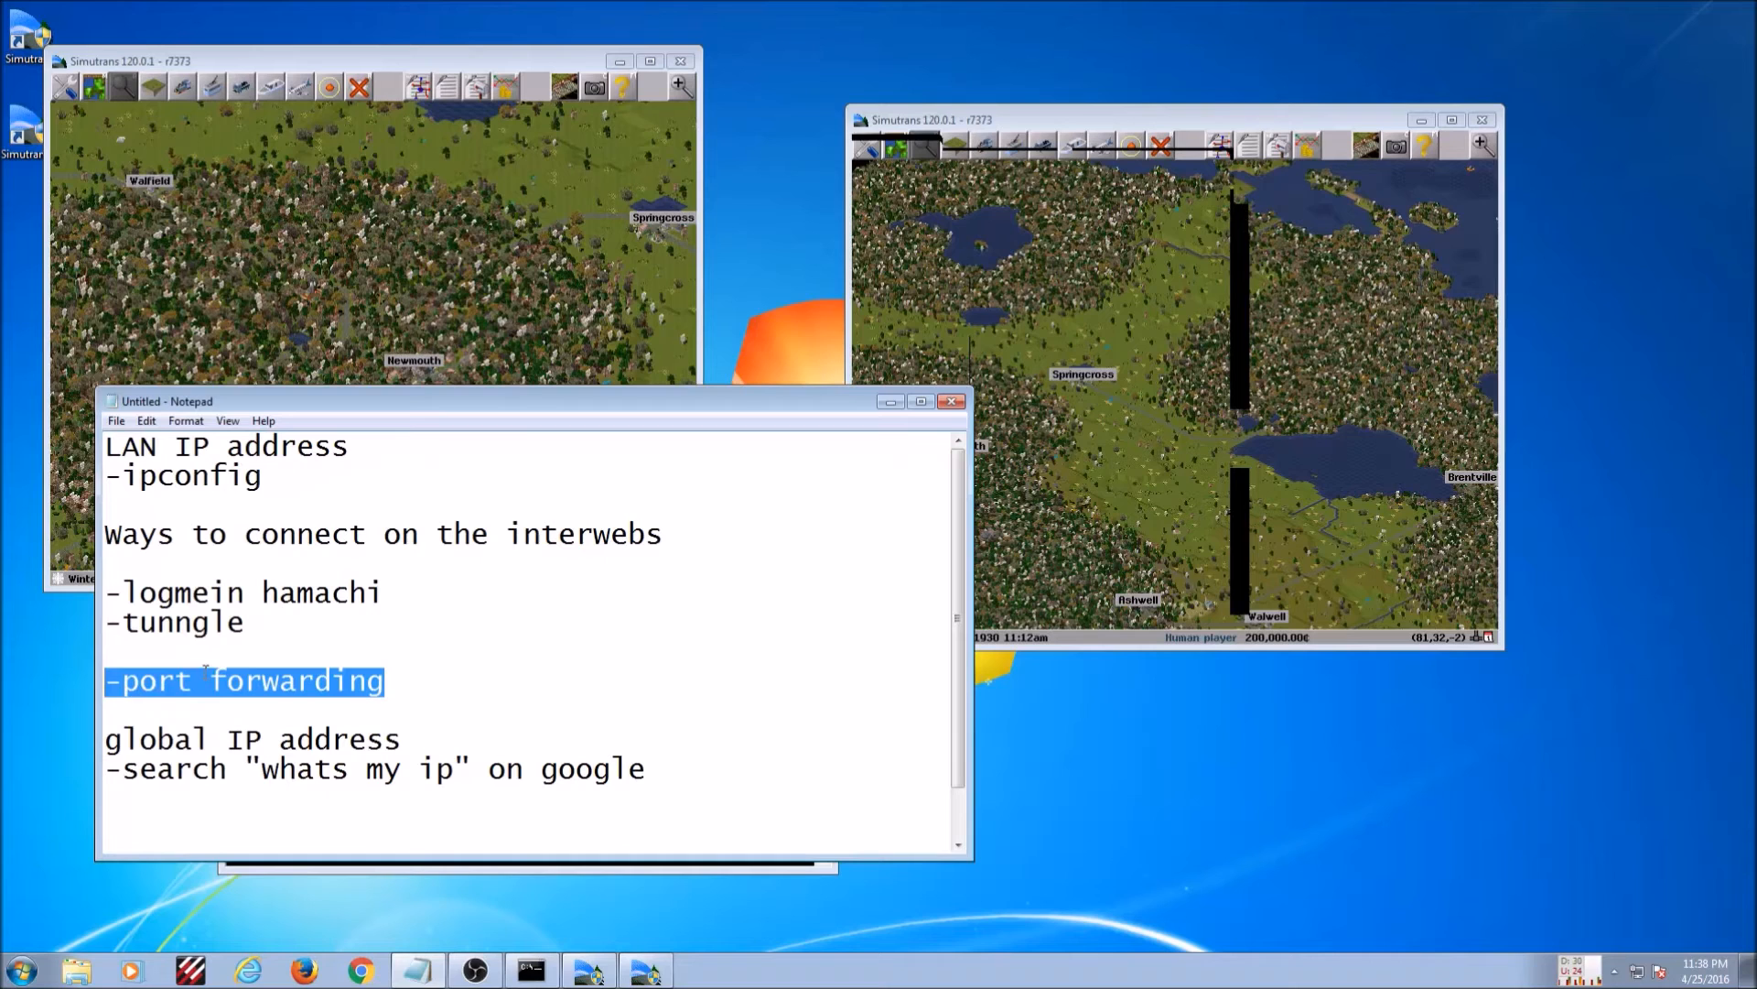
left_click(174, 680)
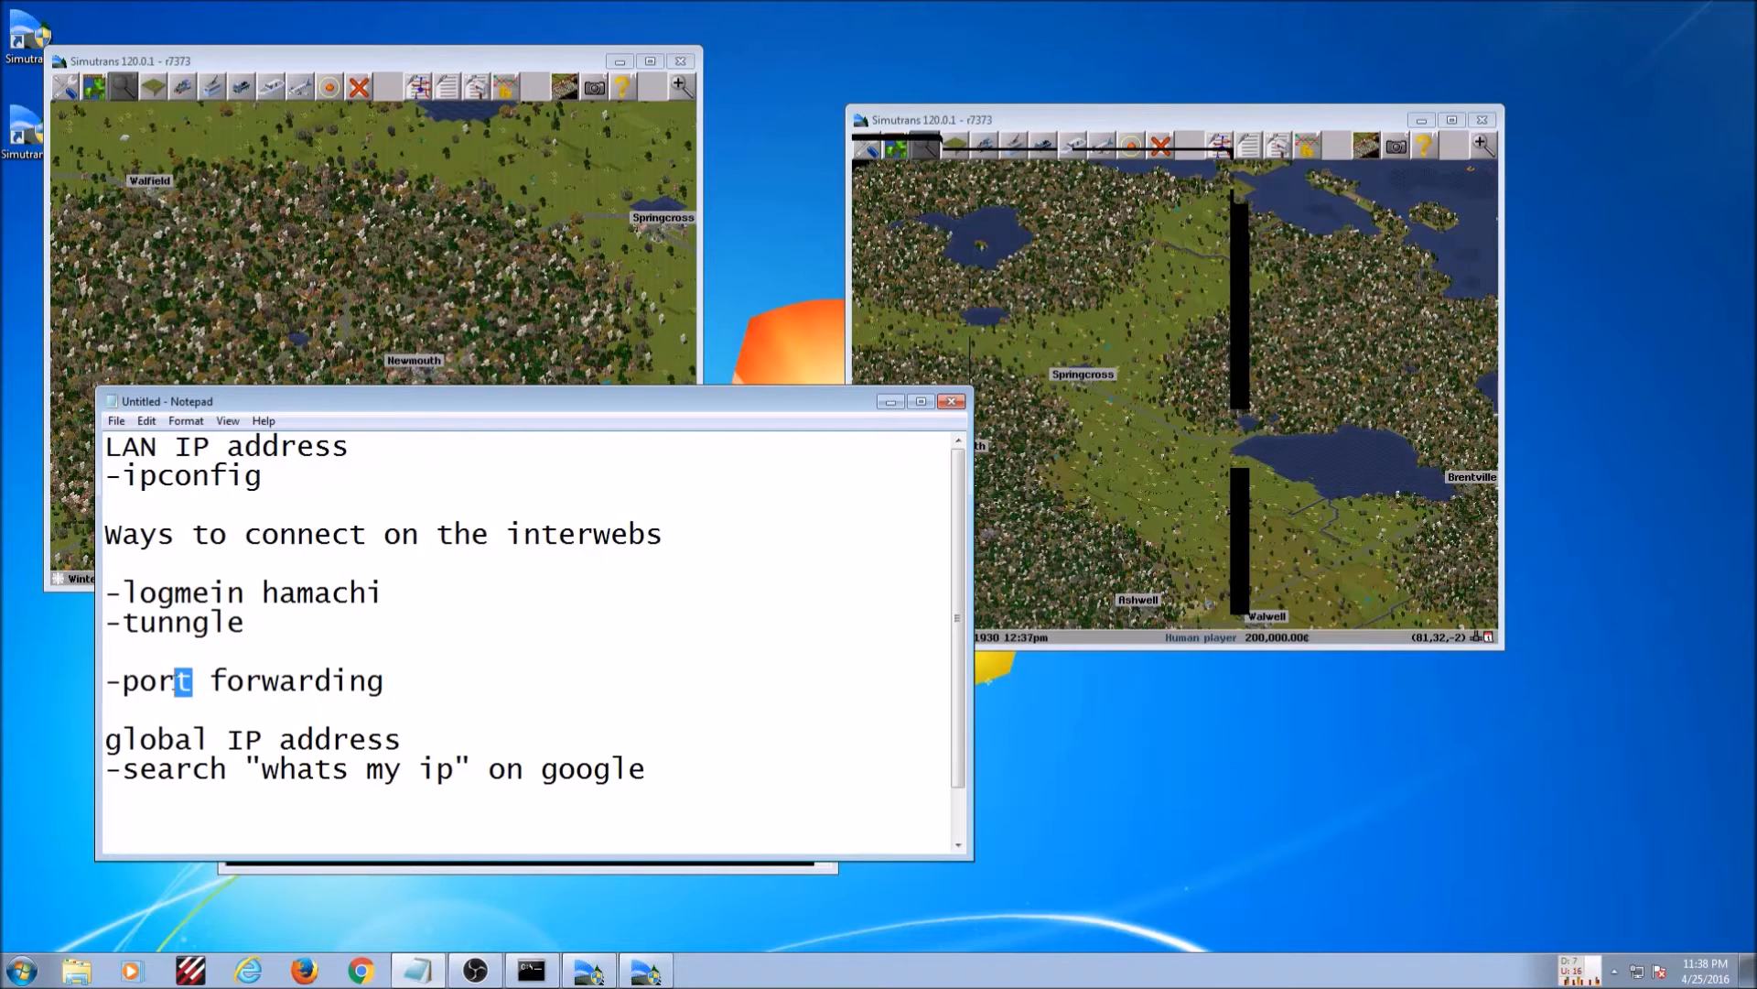
double_click(155, 680)
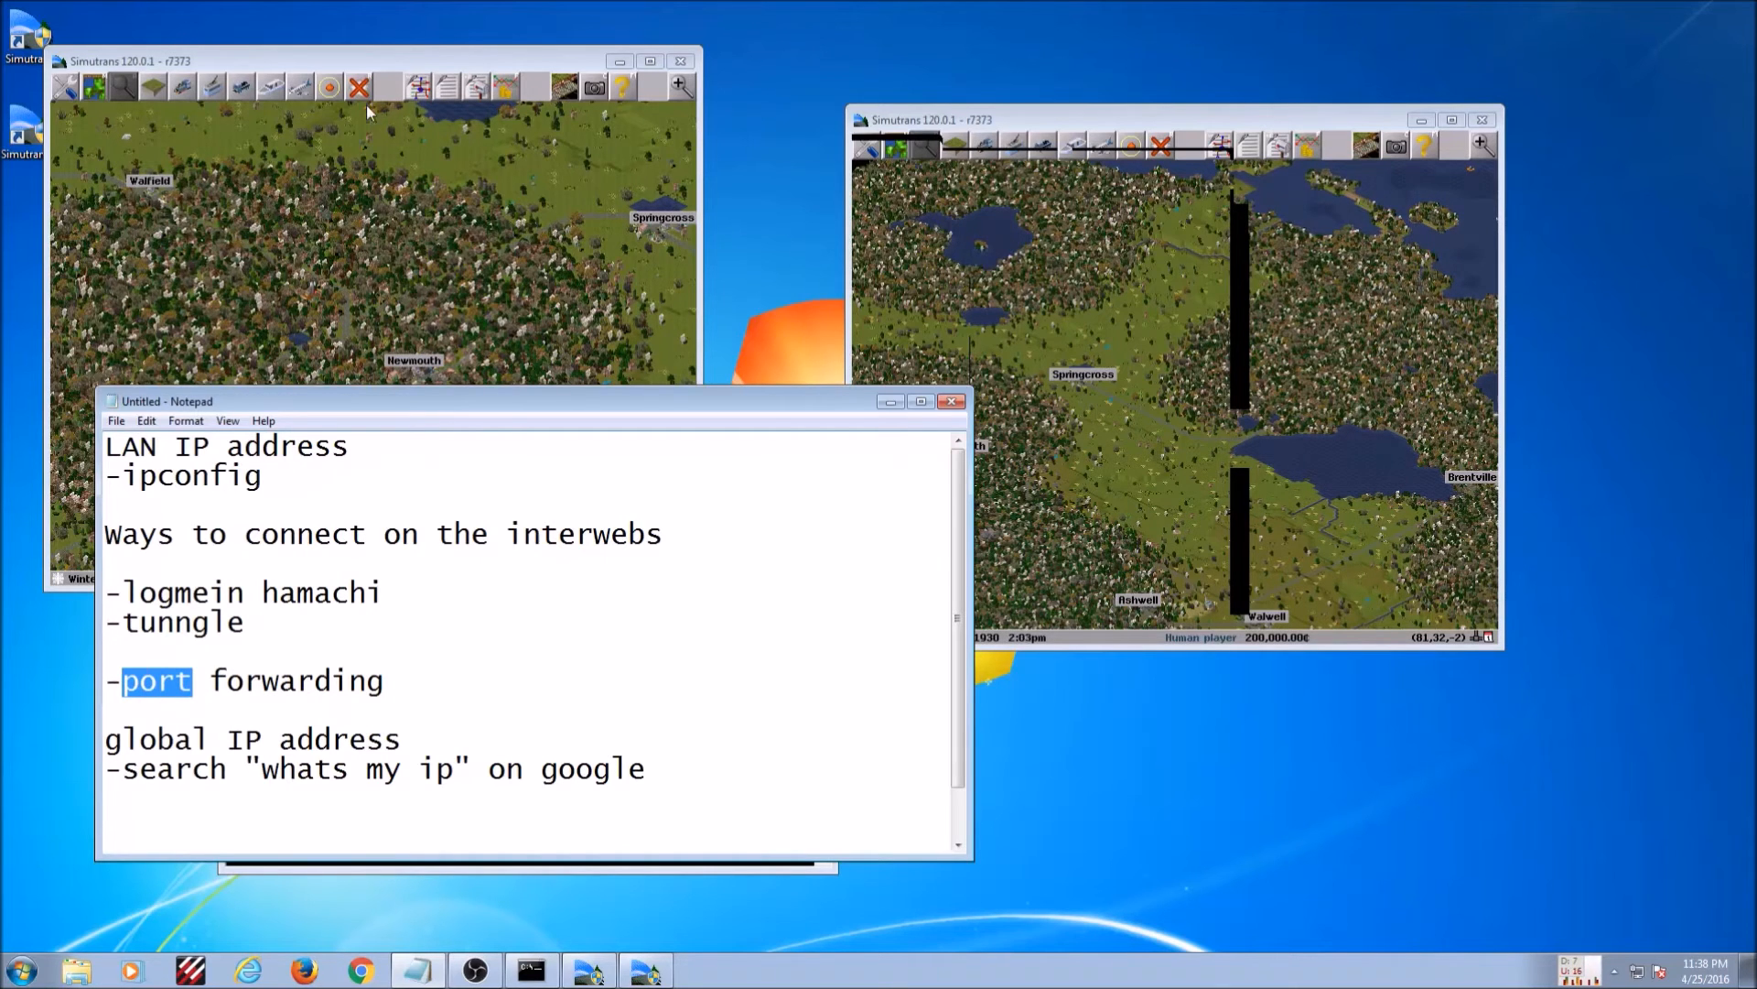
mouse_move(384, 151)
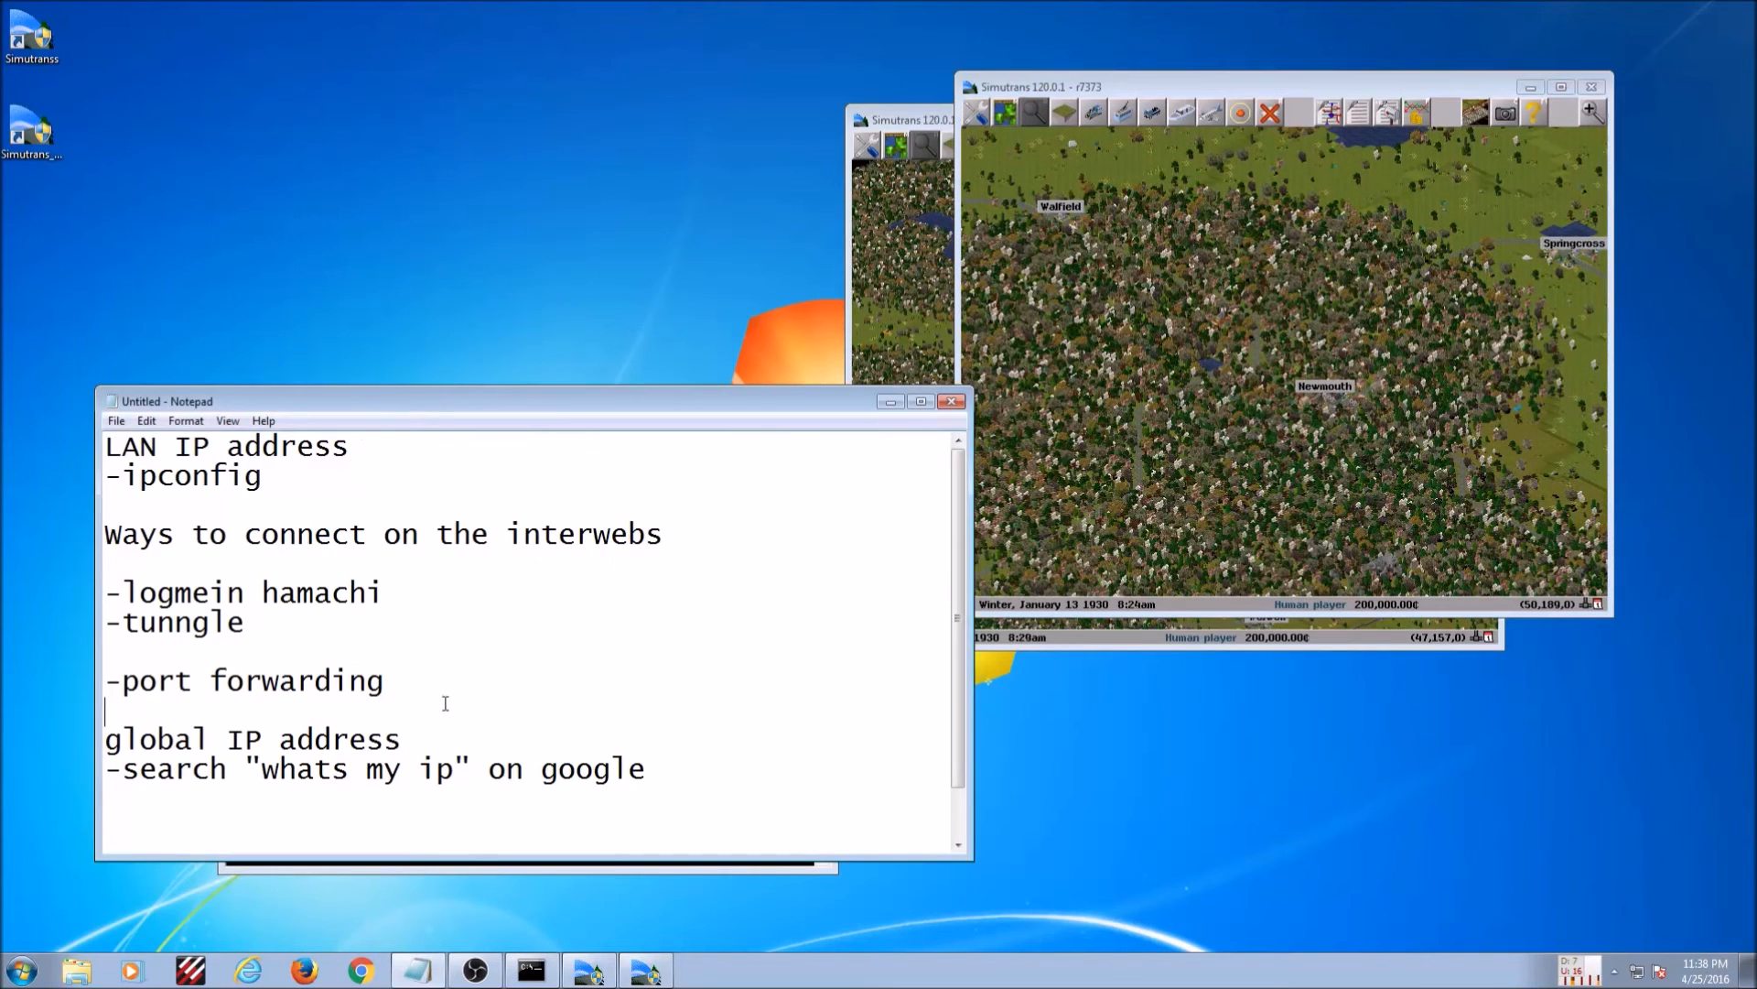
Move one Simutrans window back to the left so both show the track near Torbury.
left_click_drag(106, 470, 404, 745)
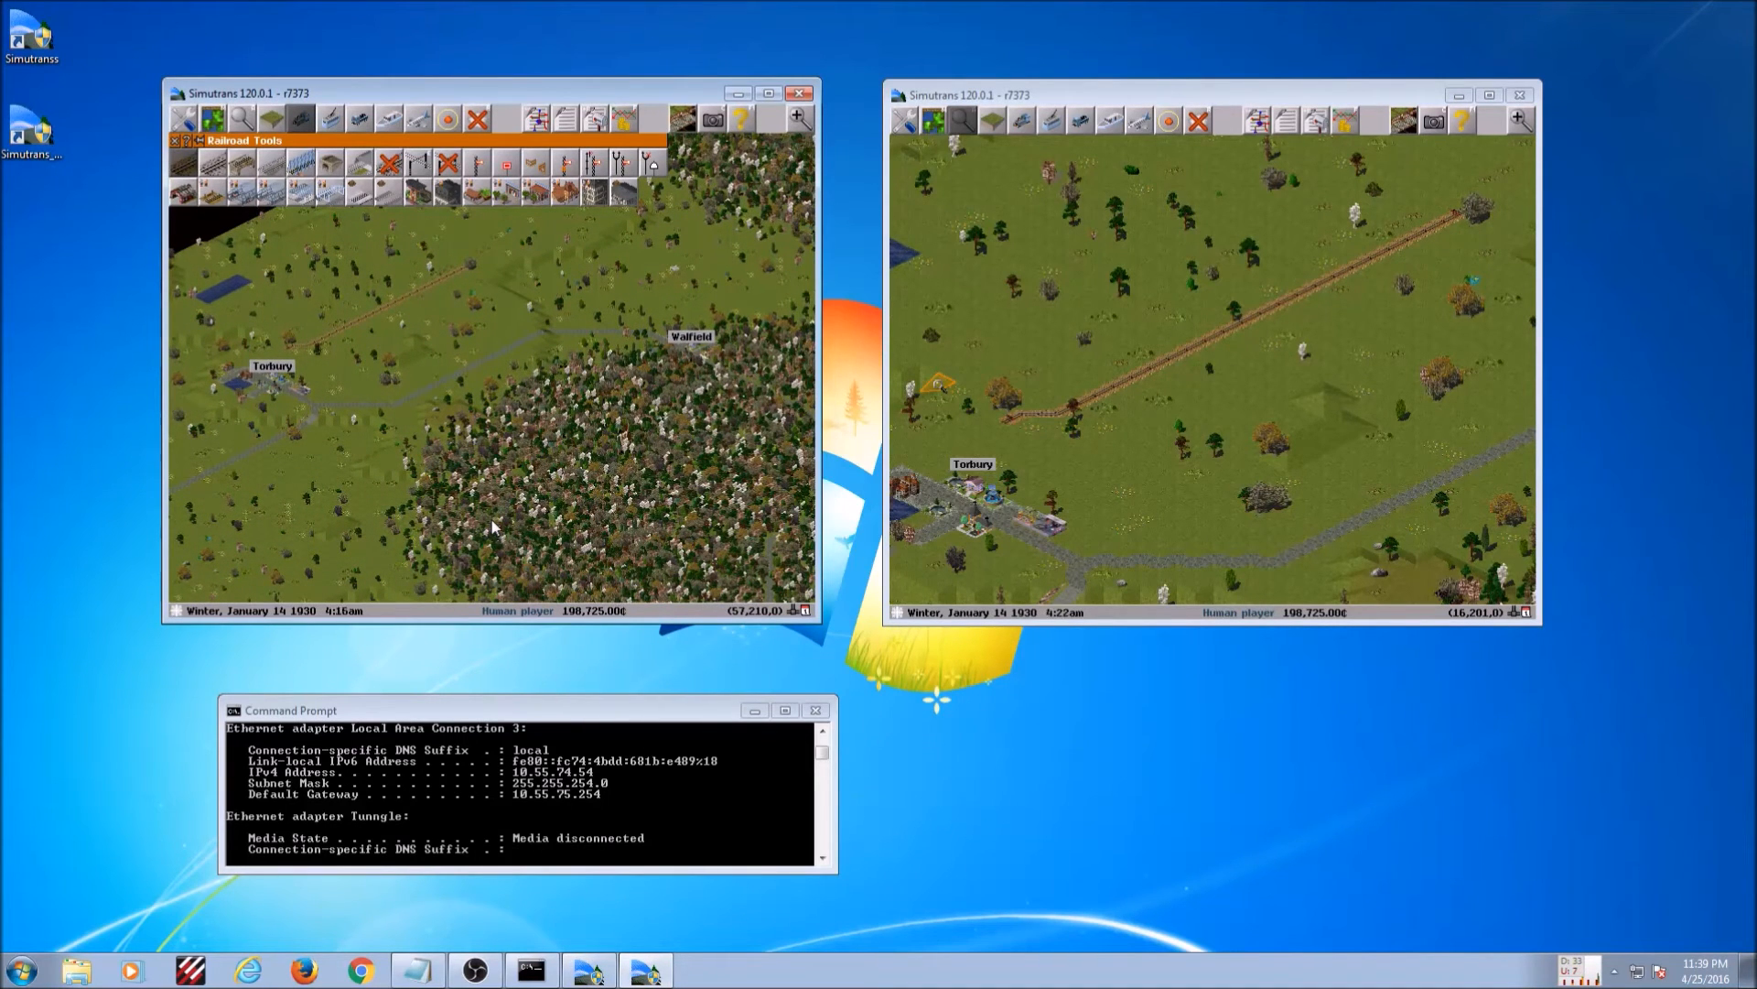
Show the Player List with Human player and public service via the Options menu.
left_click(741, 120)
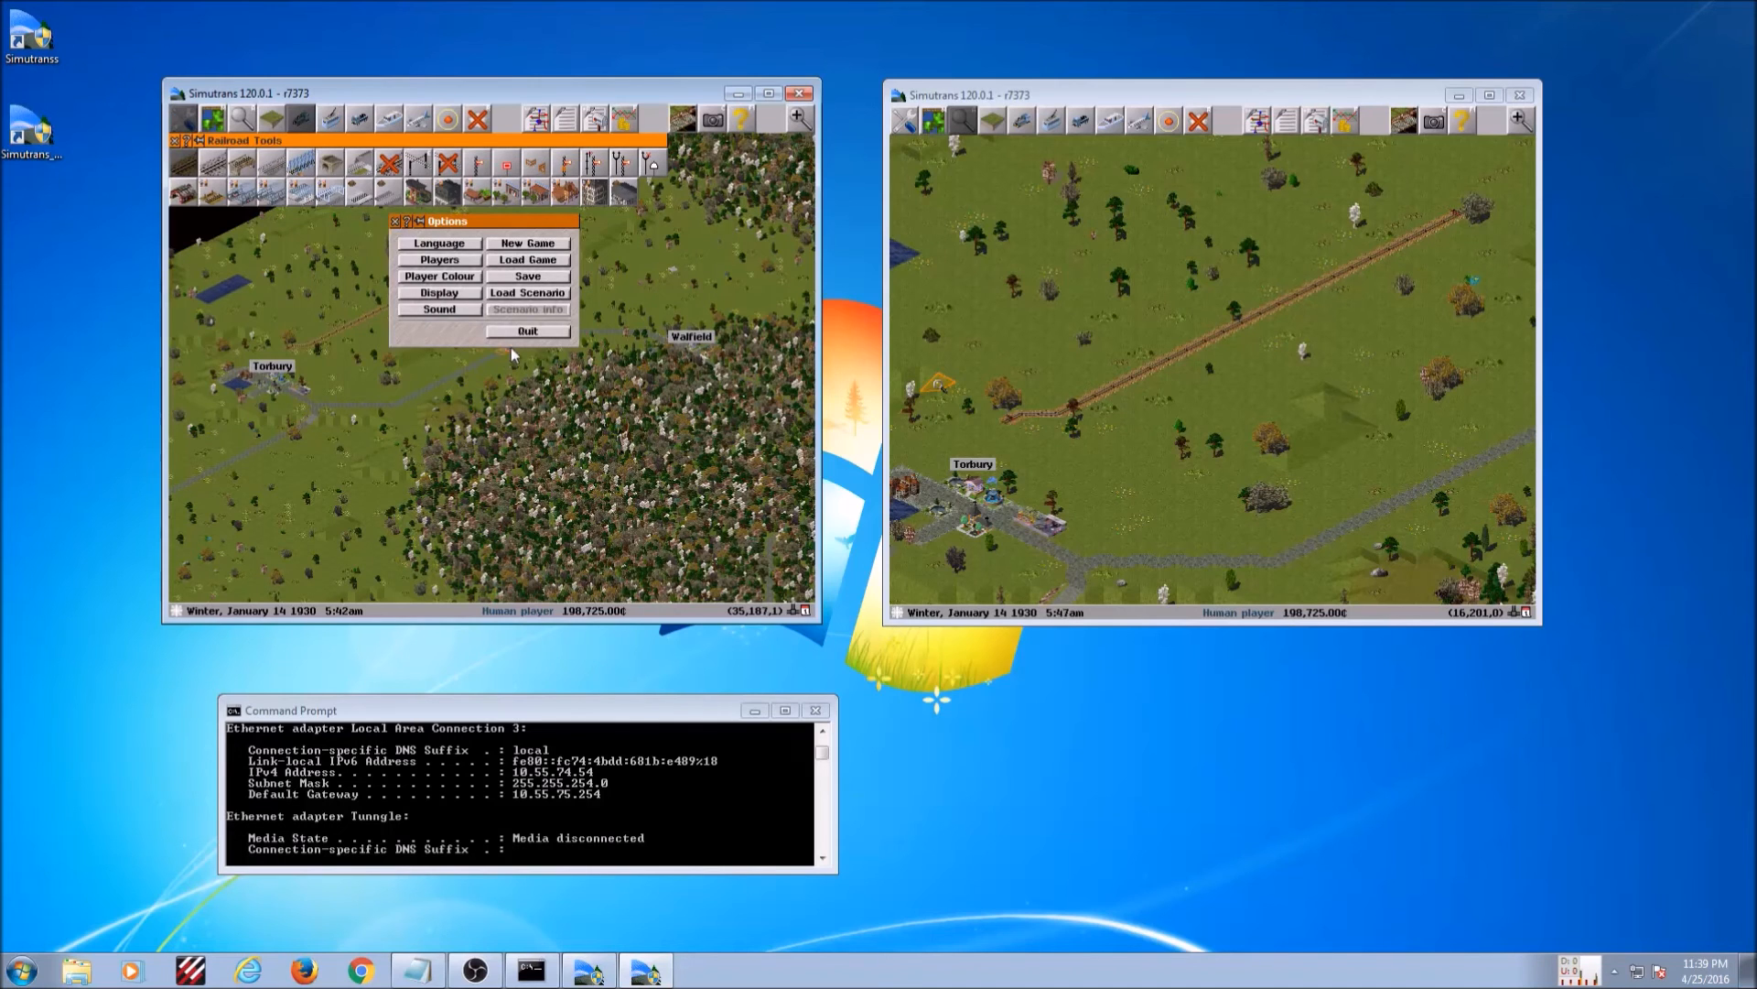
left_click(438, 259)
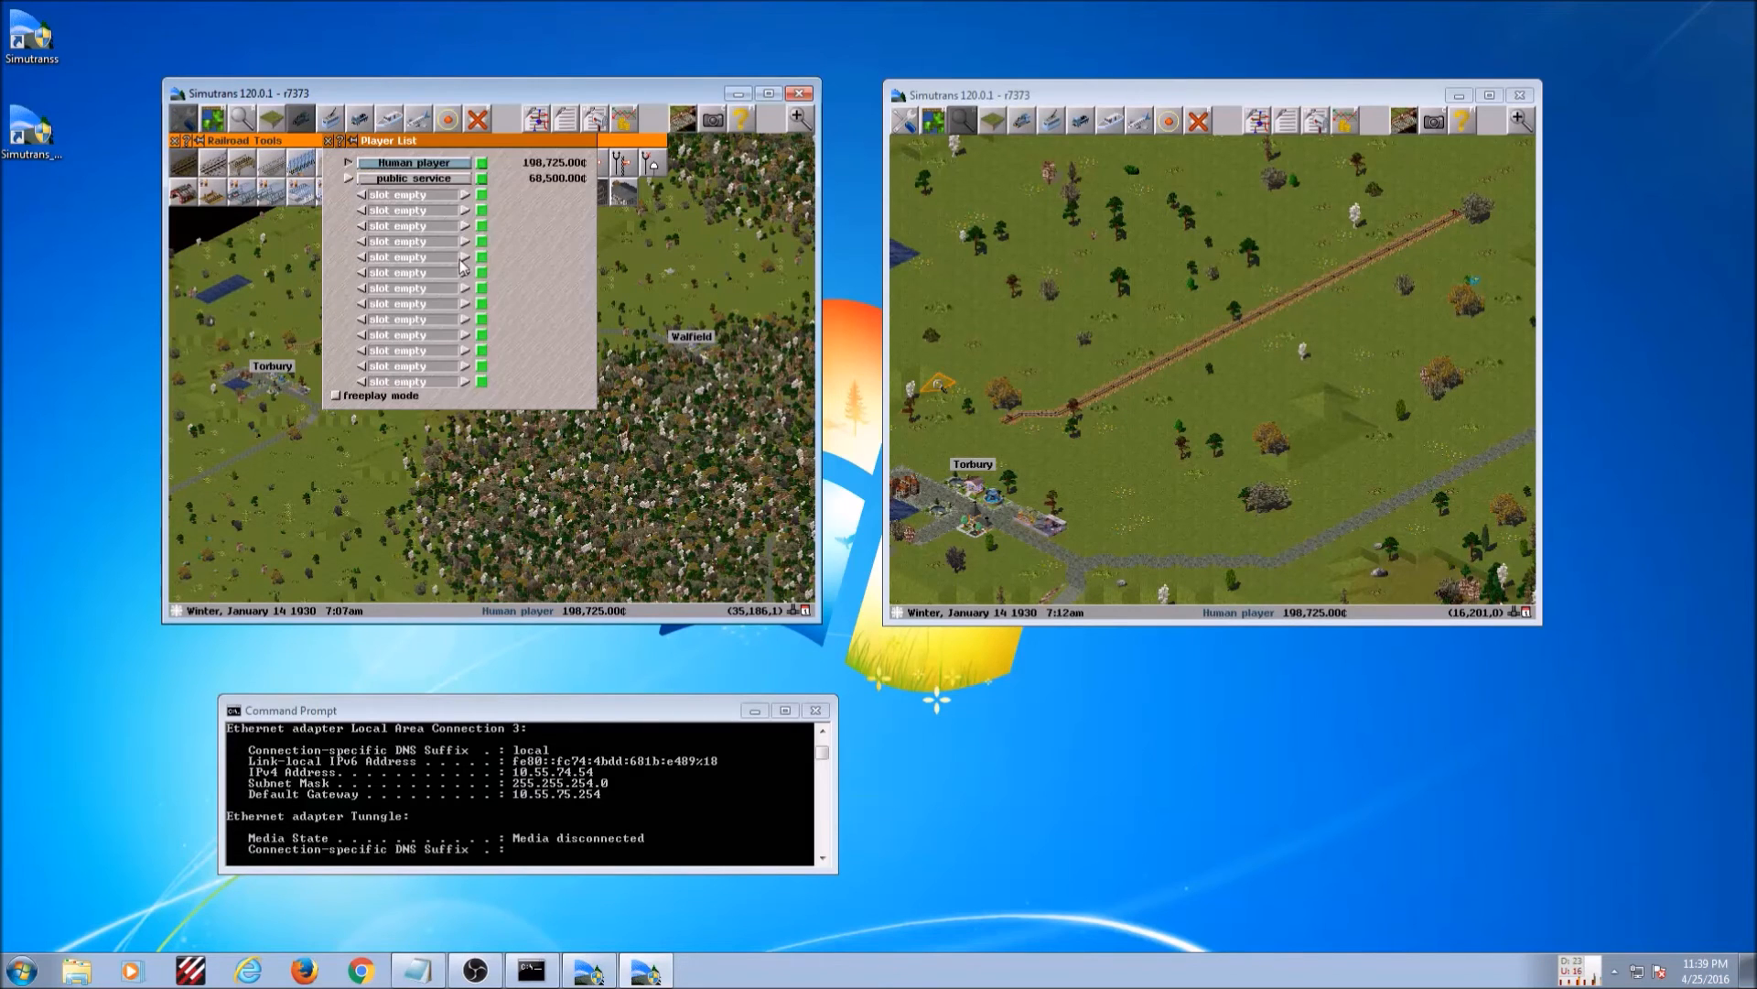